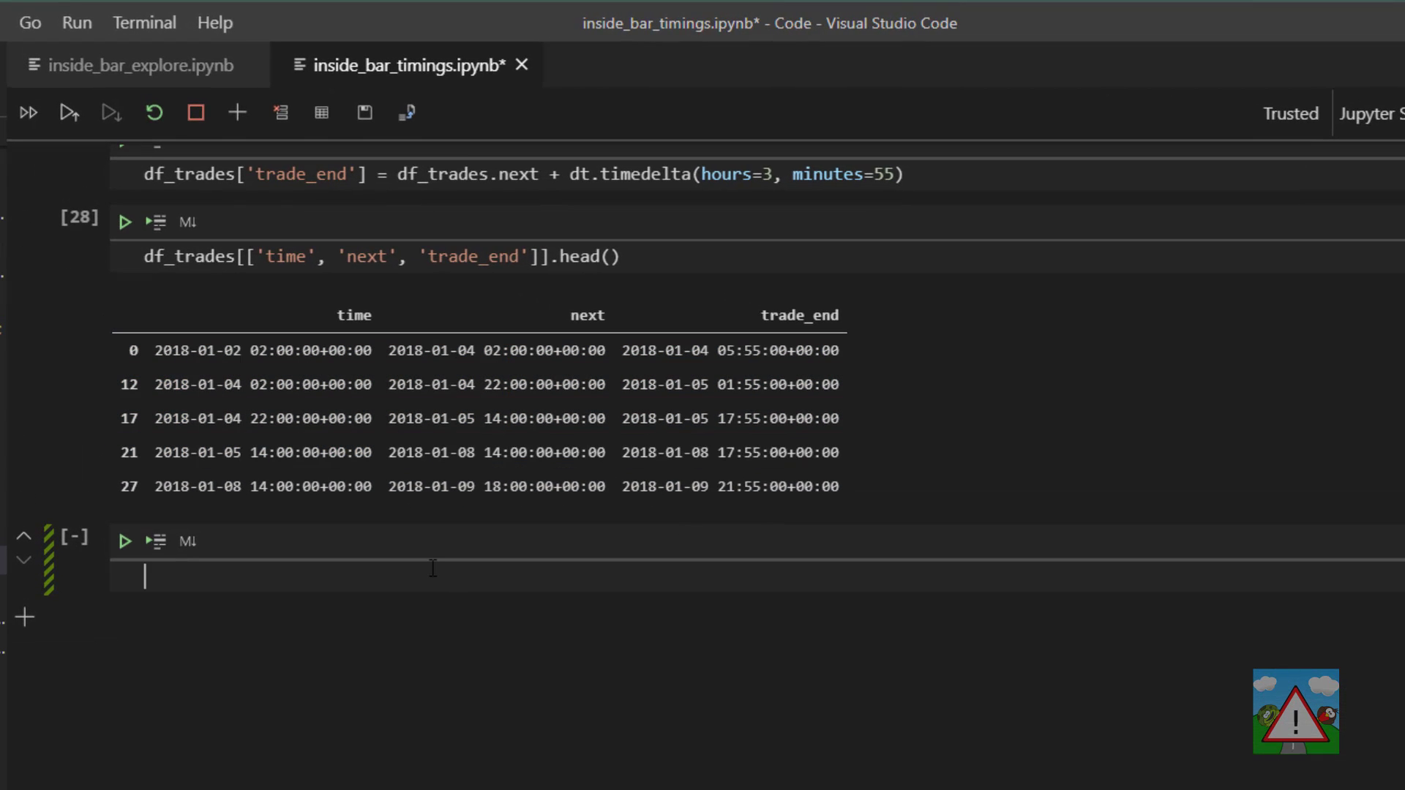
{"action": "mouse_move", "coordinate": [501, 572]}
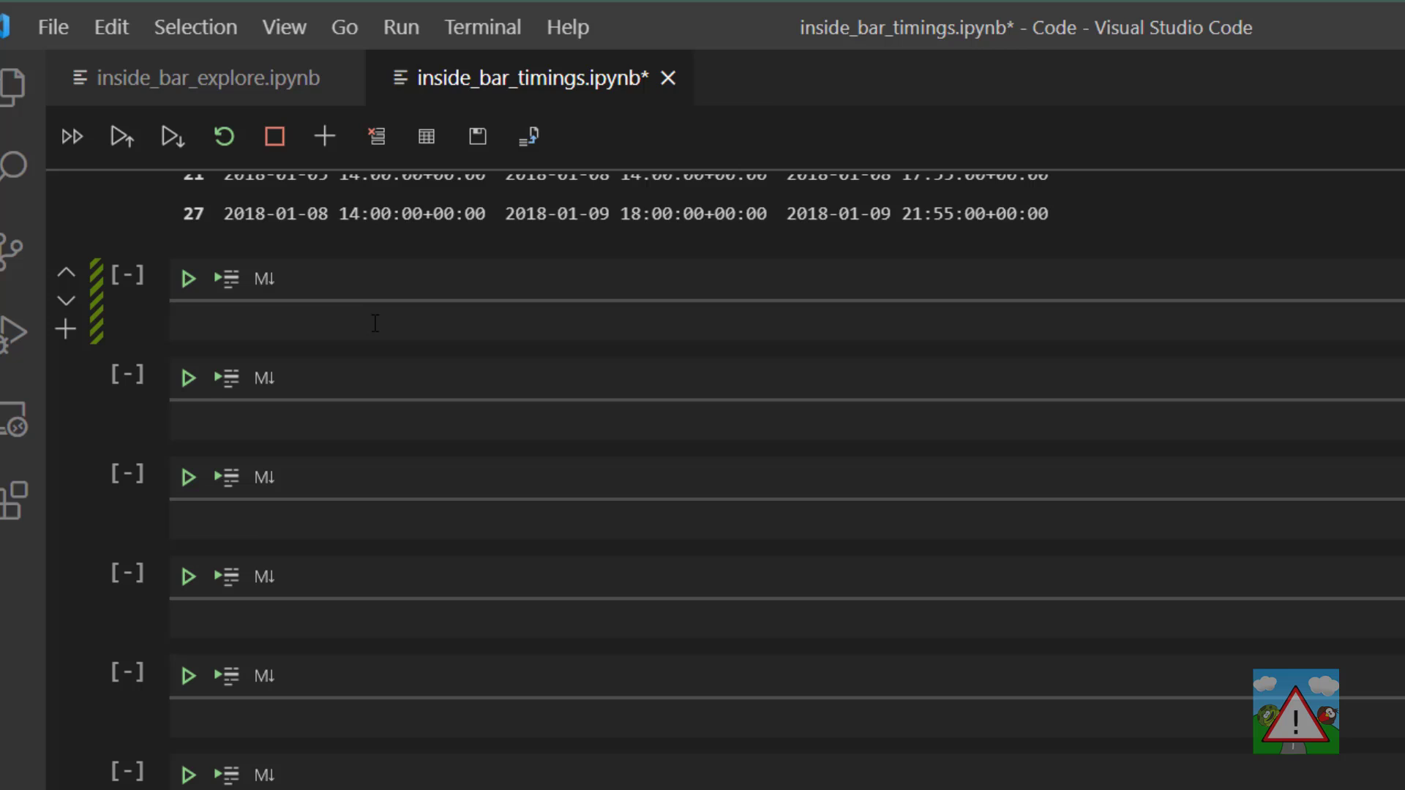
- Write a loop over df_trades.iterrows() that slices df_raw between row.time and row.trade_end into m5_data
{"action": "type", "text": "for index, row in df_trades.ite"}
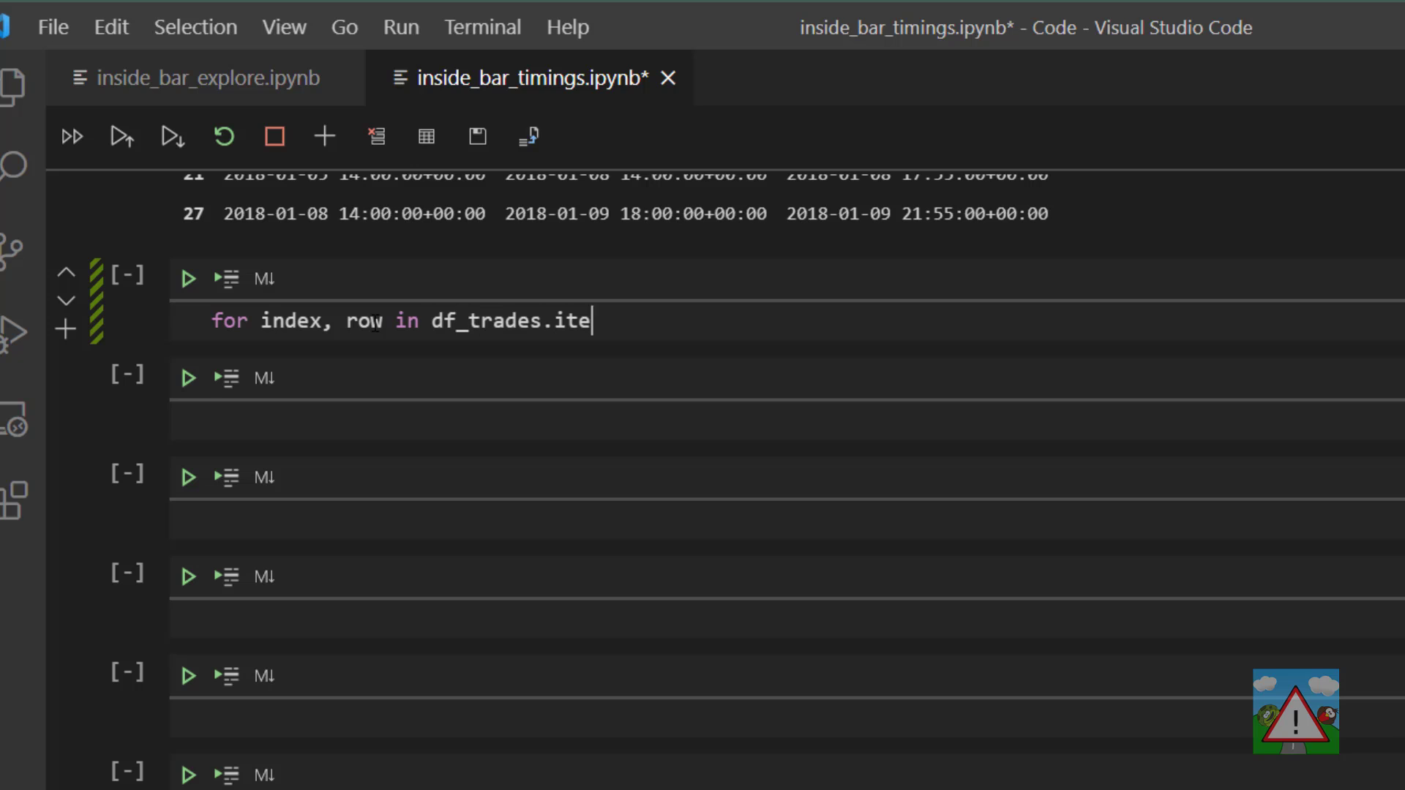
{"action": "type", "text": "rrows():"}
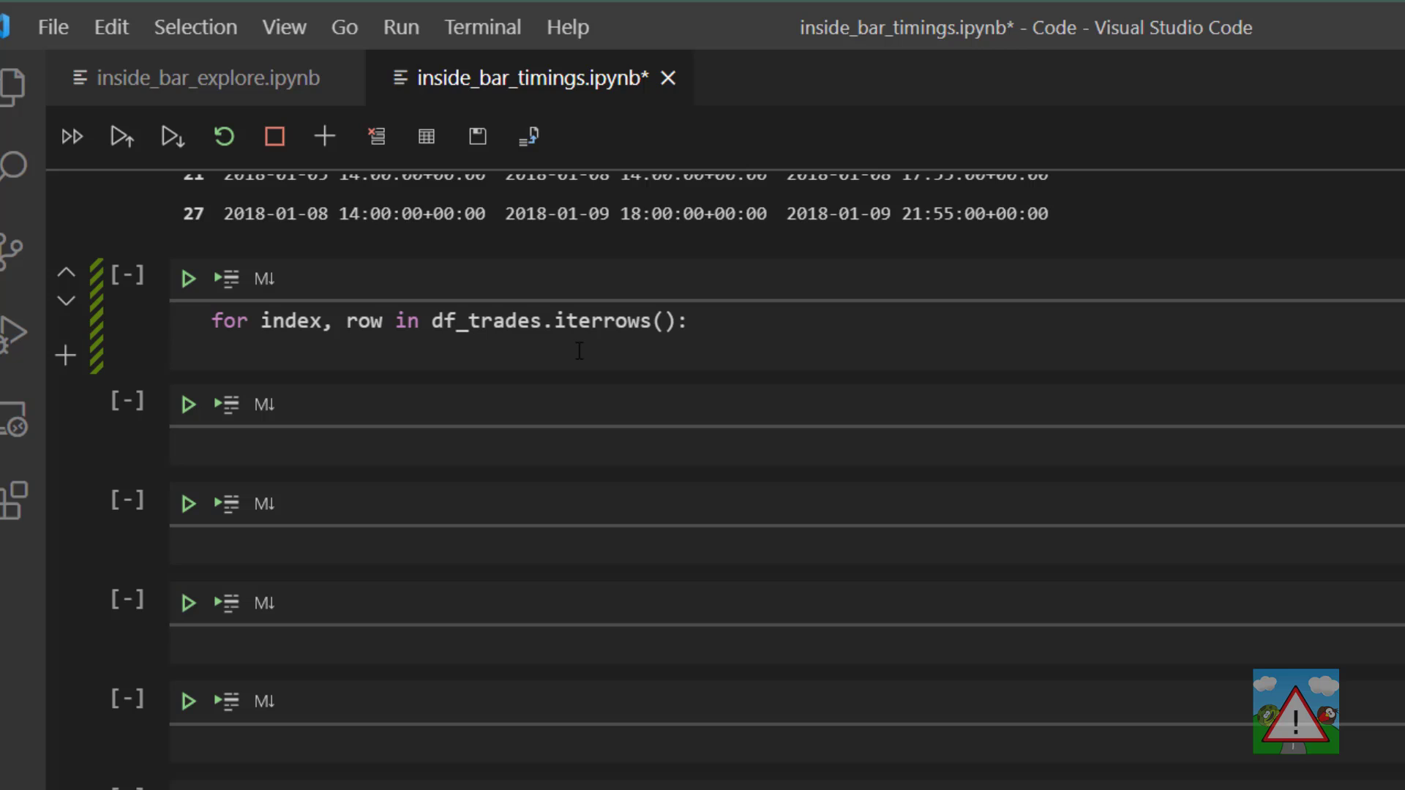
{"action": "type", "text": "m5_data"}
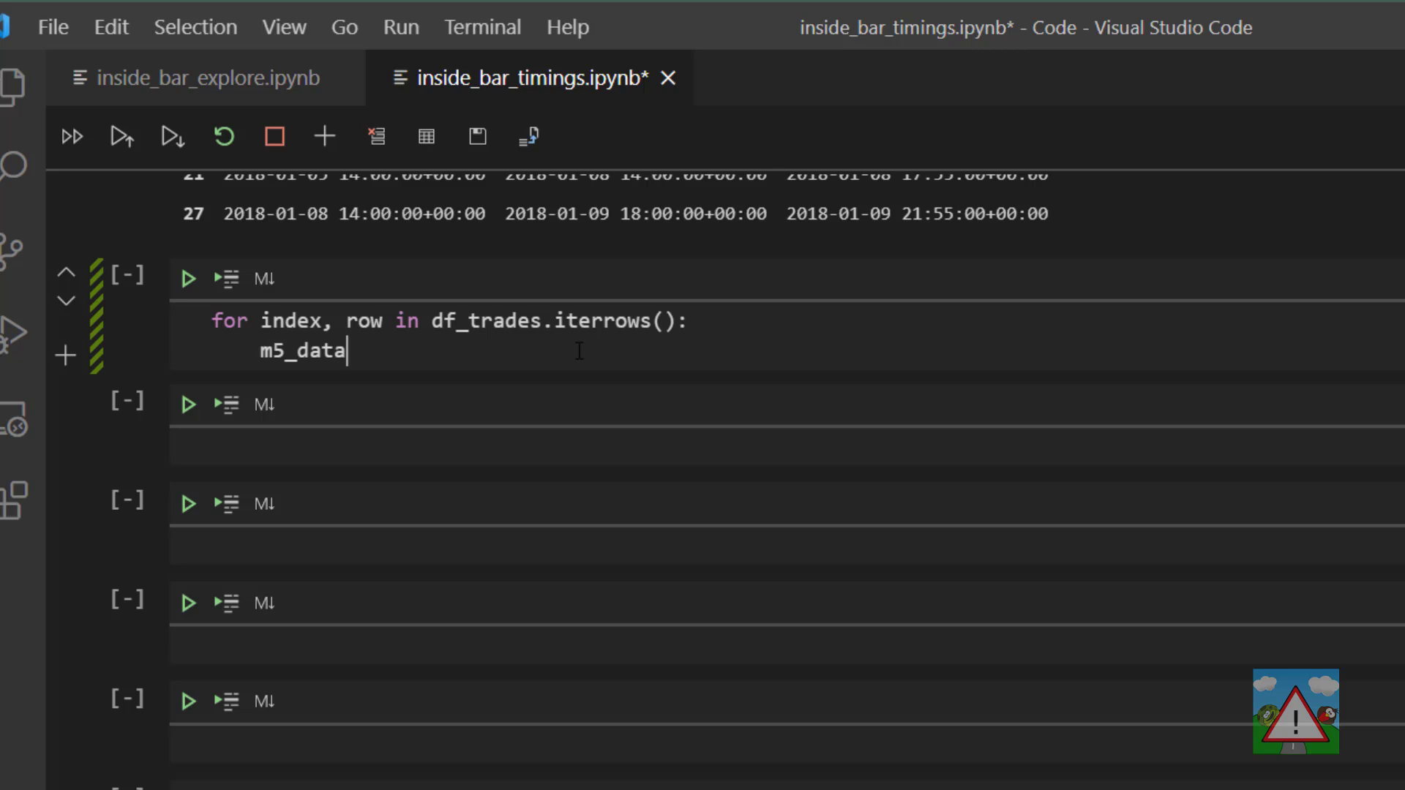
{"action": "type", "text": "= df_raw[()]"}
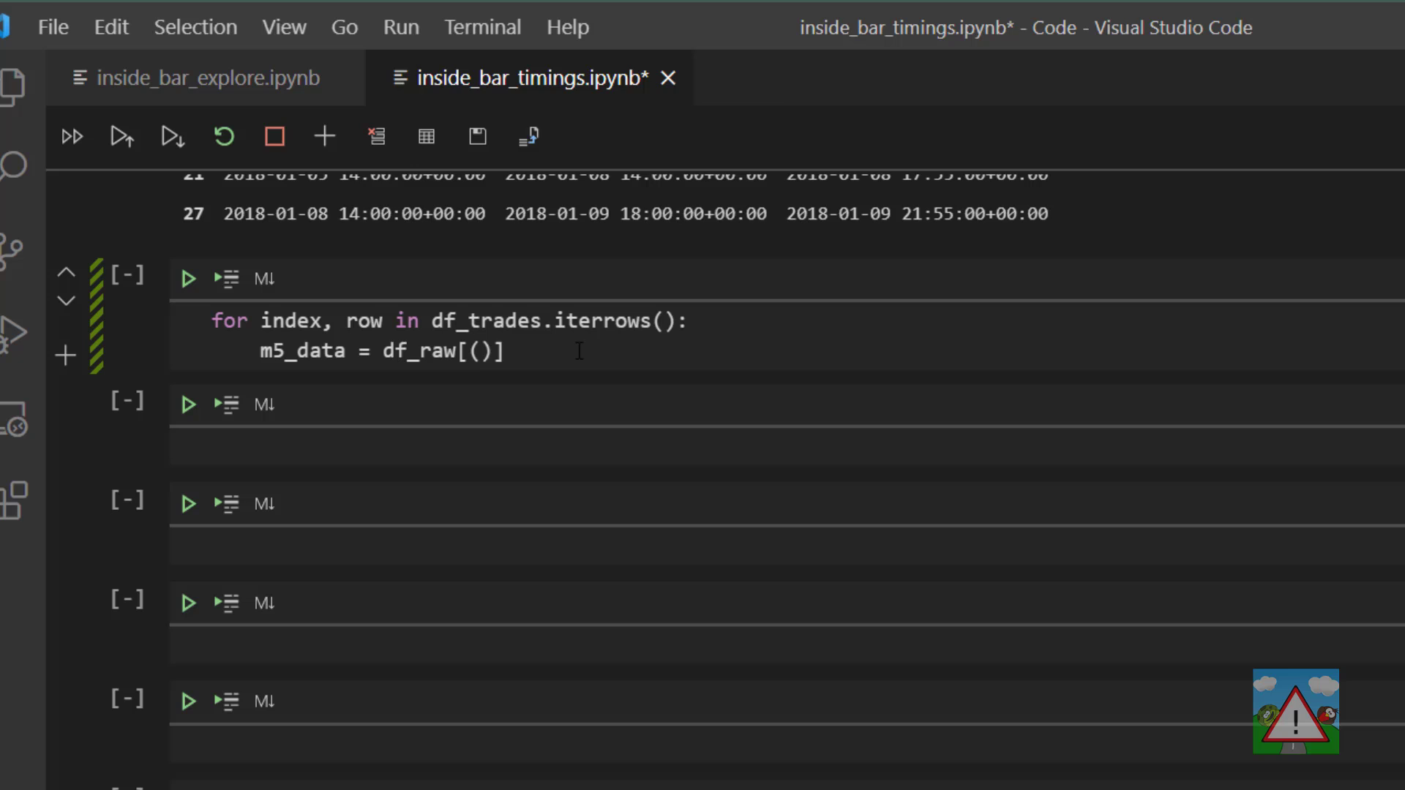
{"action": "type", "text": "df_raw.time >= r"}
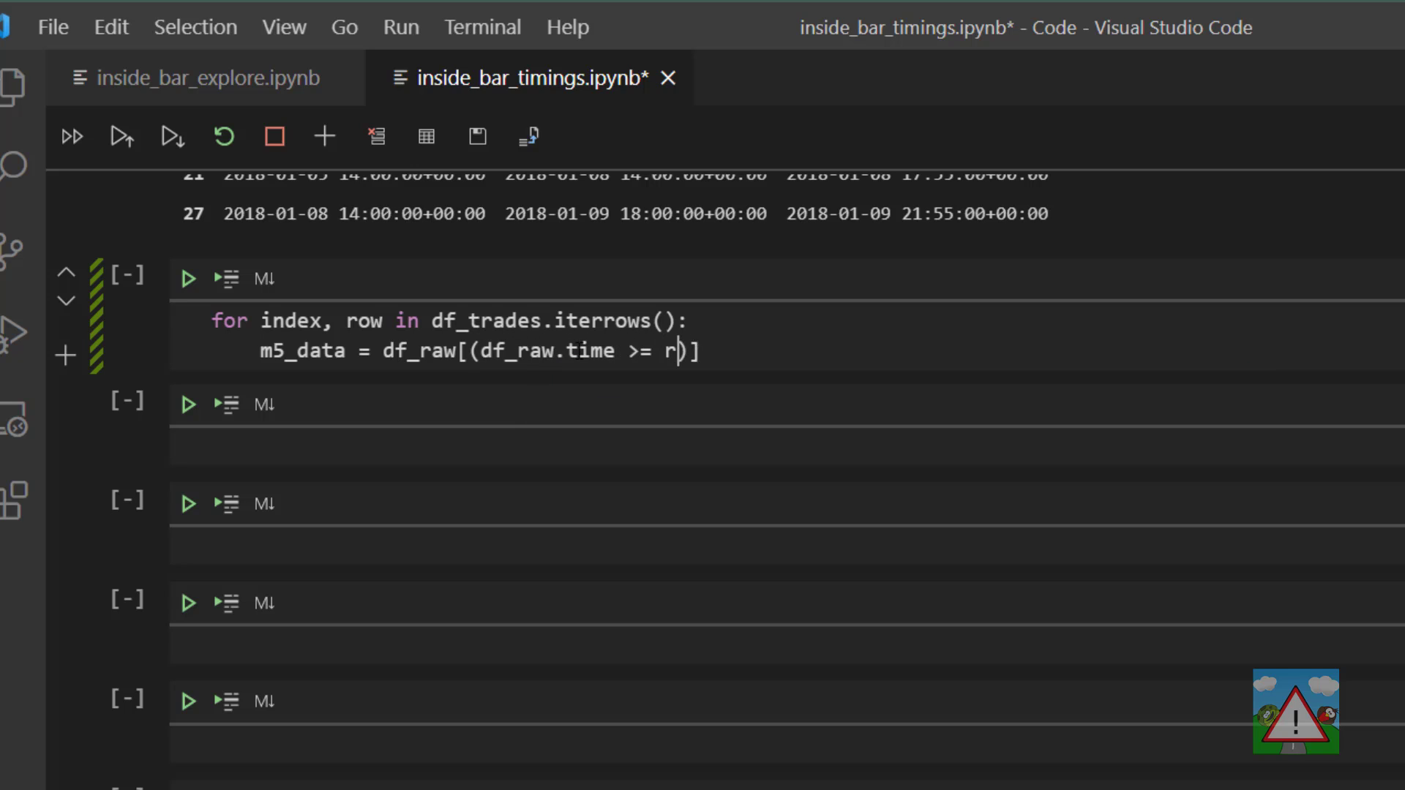
{"action": "type", "text": "ow.time) & (df_raw.time <= r"}
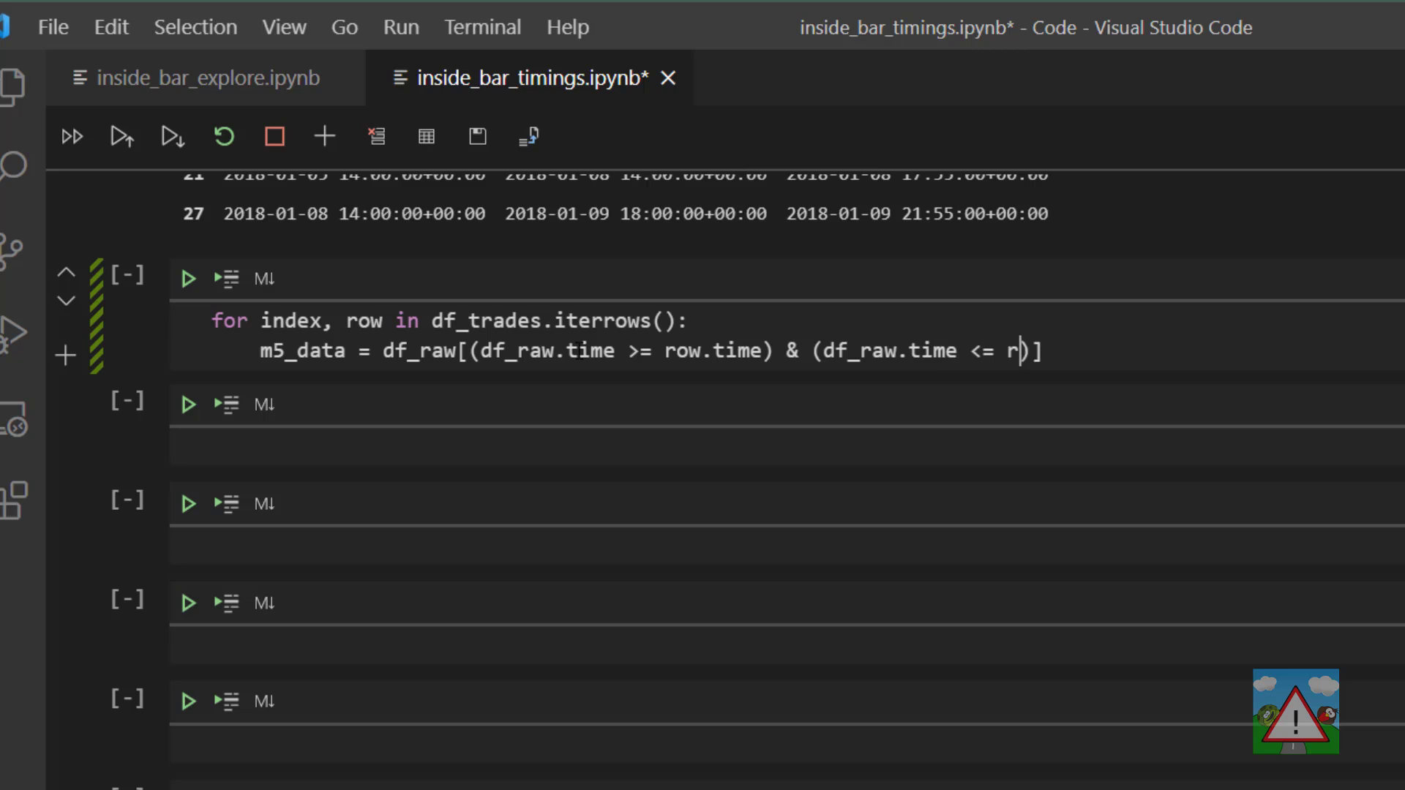
{"action": "type", "text": "ow.trade_end"}
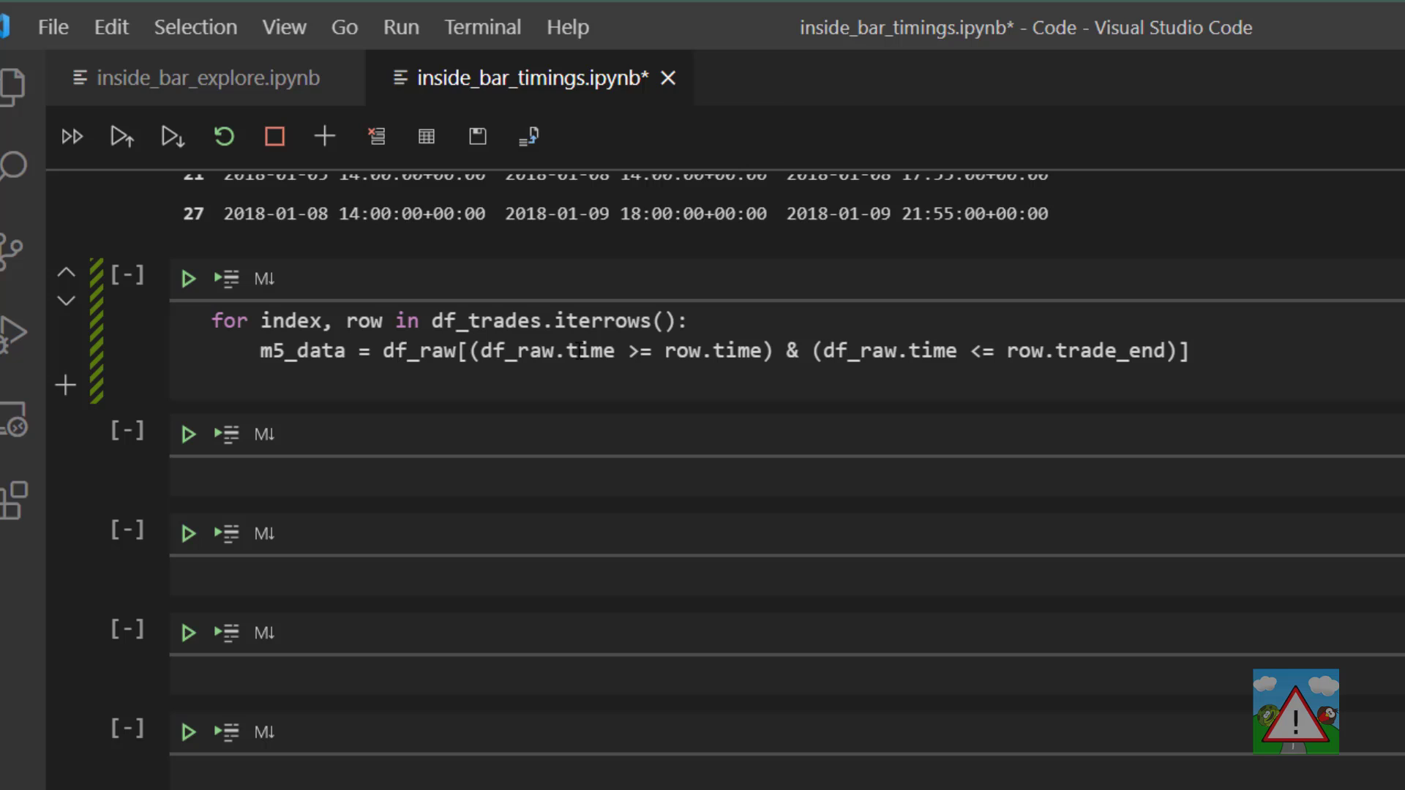
- Print each trade's time, ENTRY price to two decimals, and the m5_data shape
{"action": "type", "text": "print(f\""}
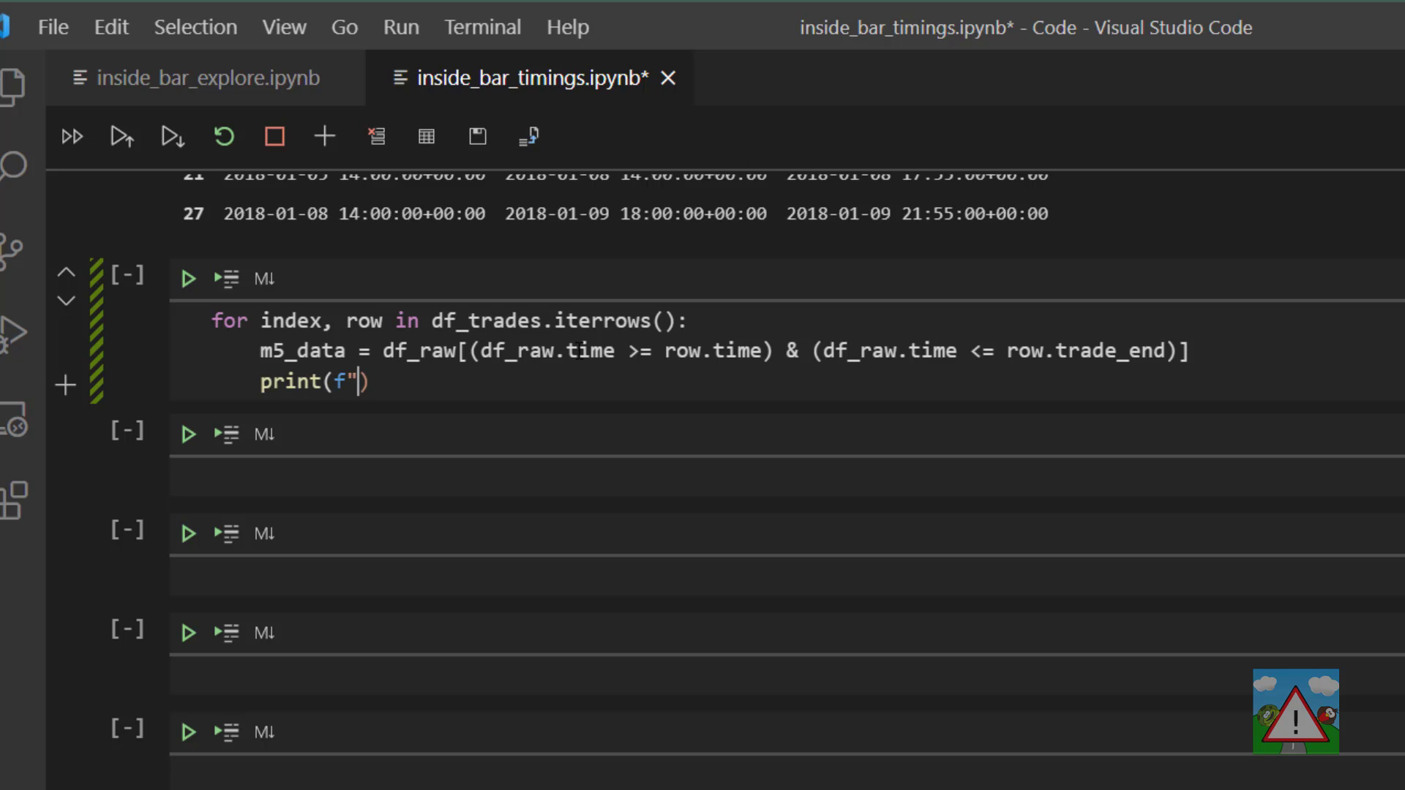
{"action": "type", "text": "{row.time}"}
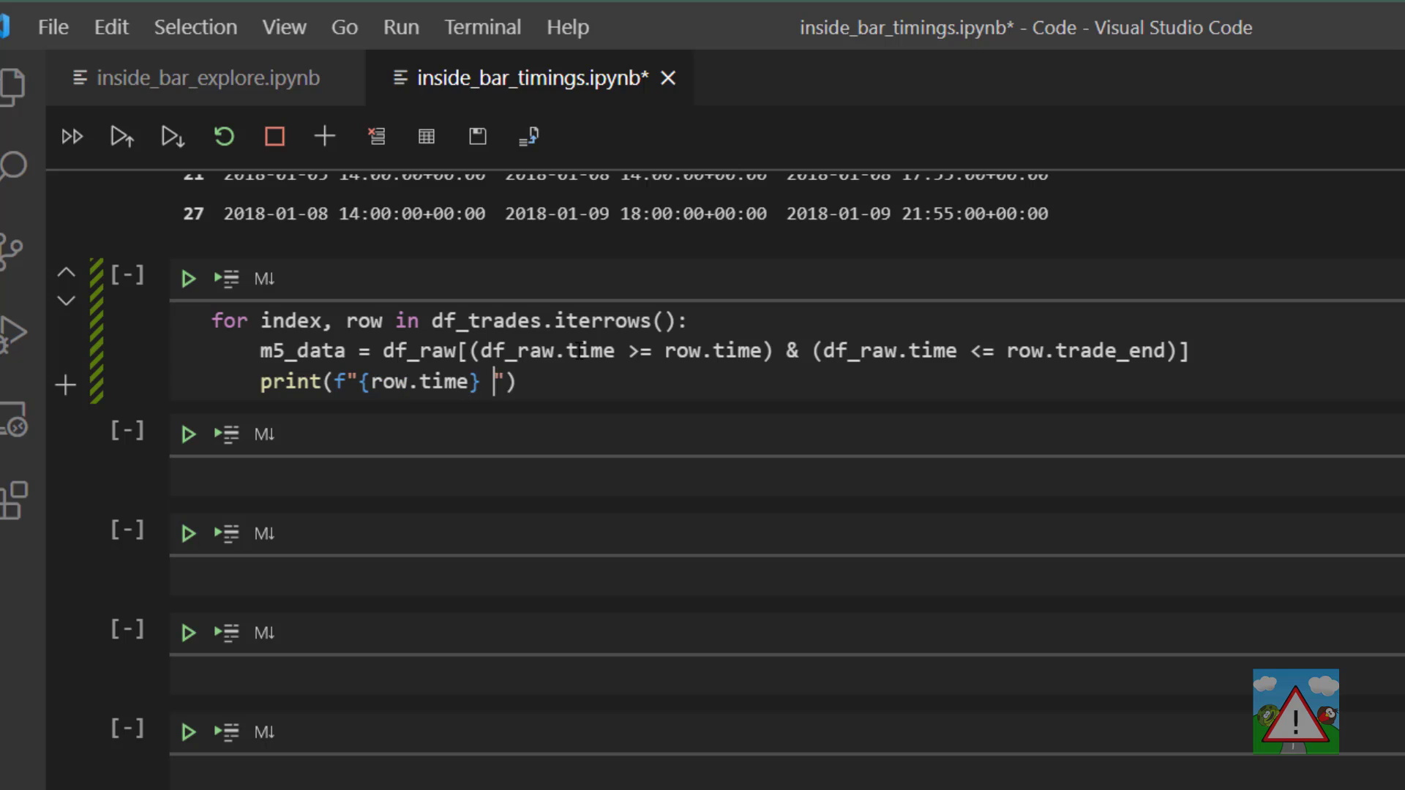
{"action": "type", "text": "{row.ENTR"}
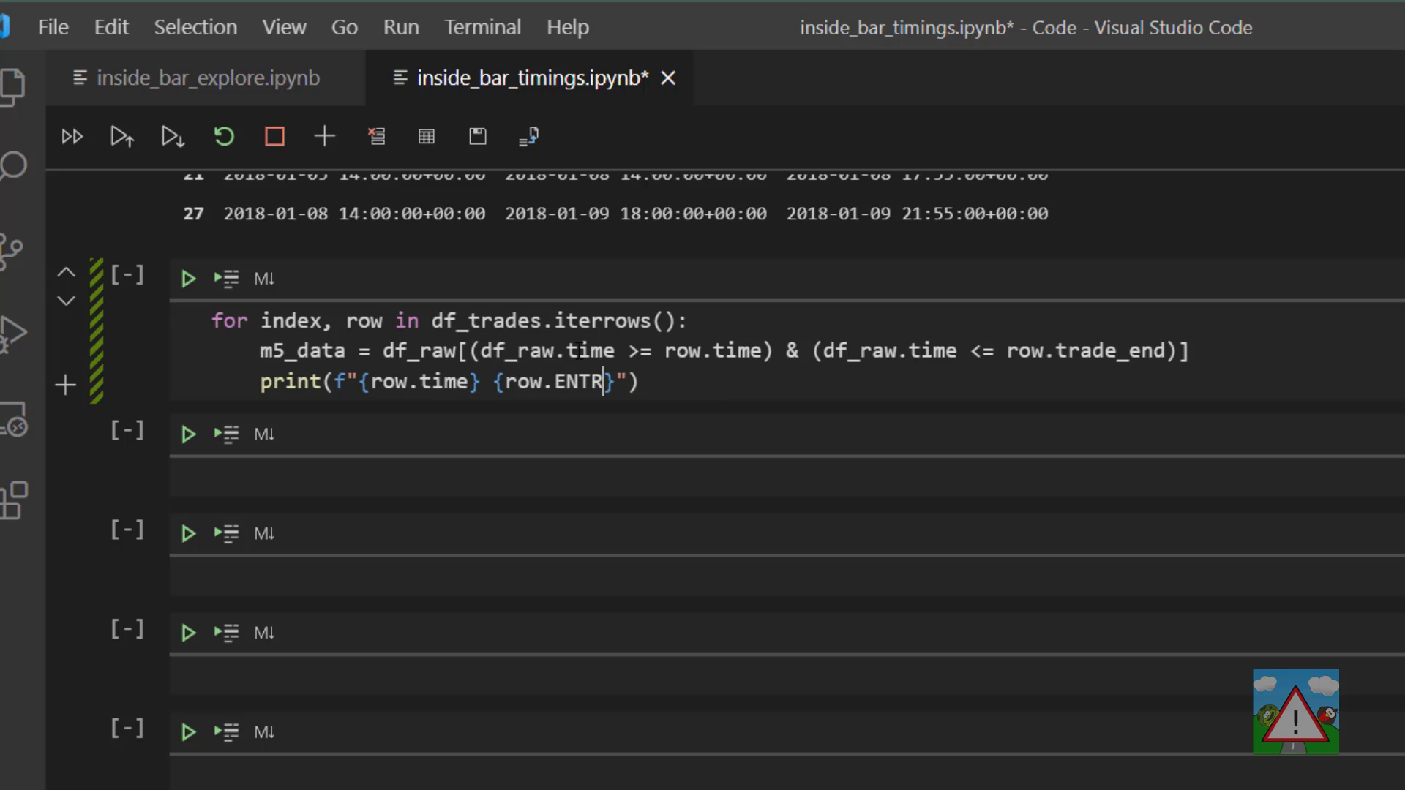
{"action": "type", "text": ":.2f"}
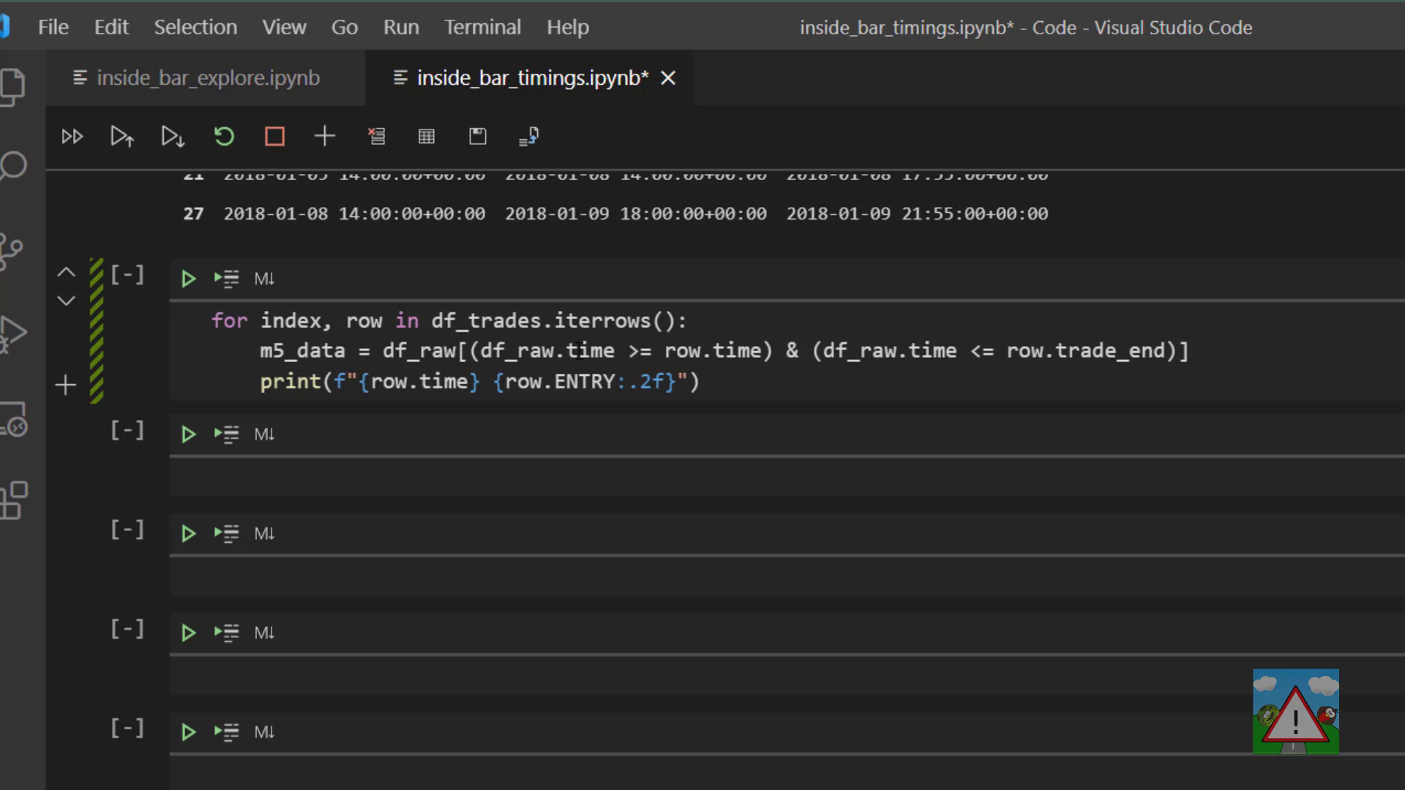
{"action": "type", "text": "{m5_dat"}
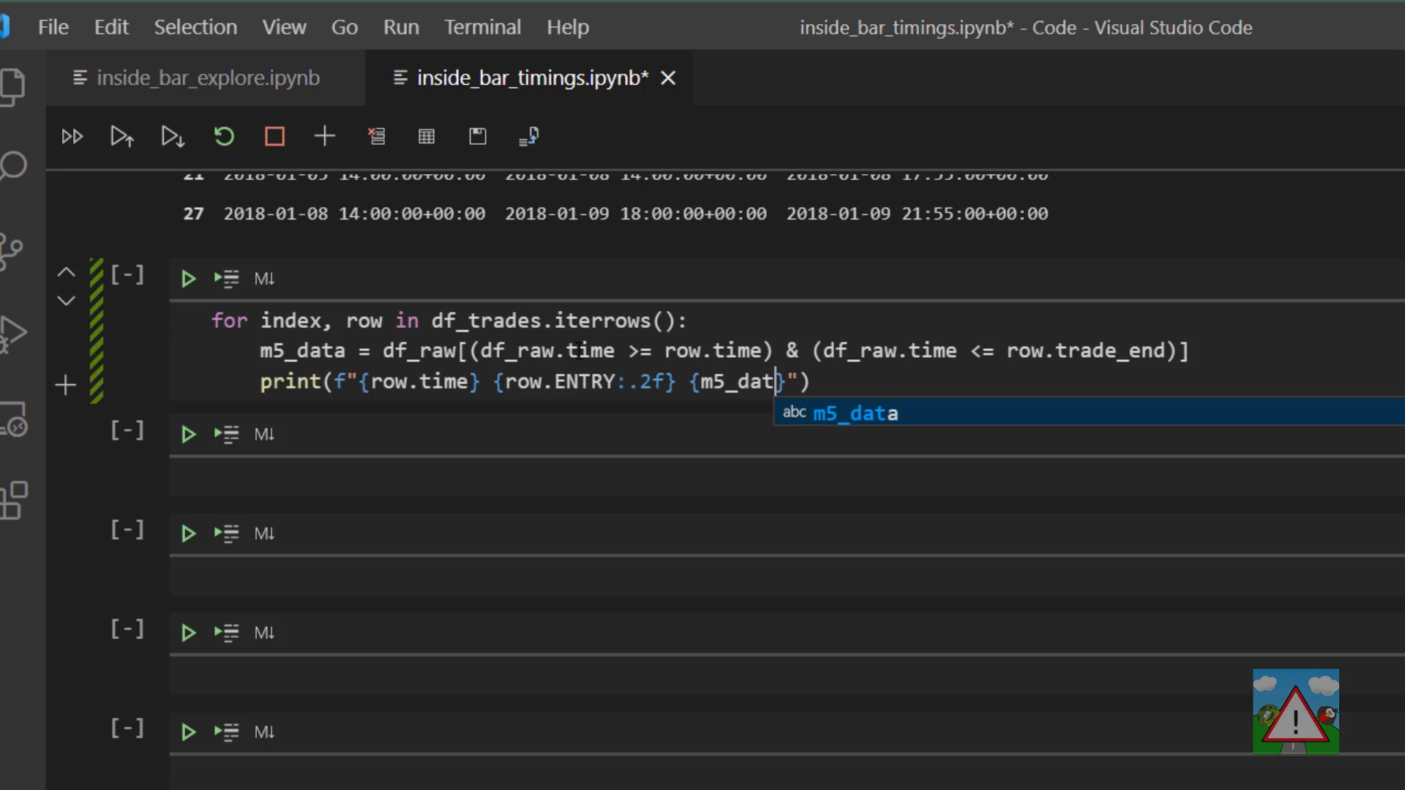
{"action": "type", "text": "a.shape"}
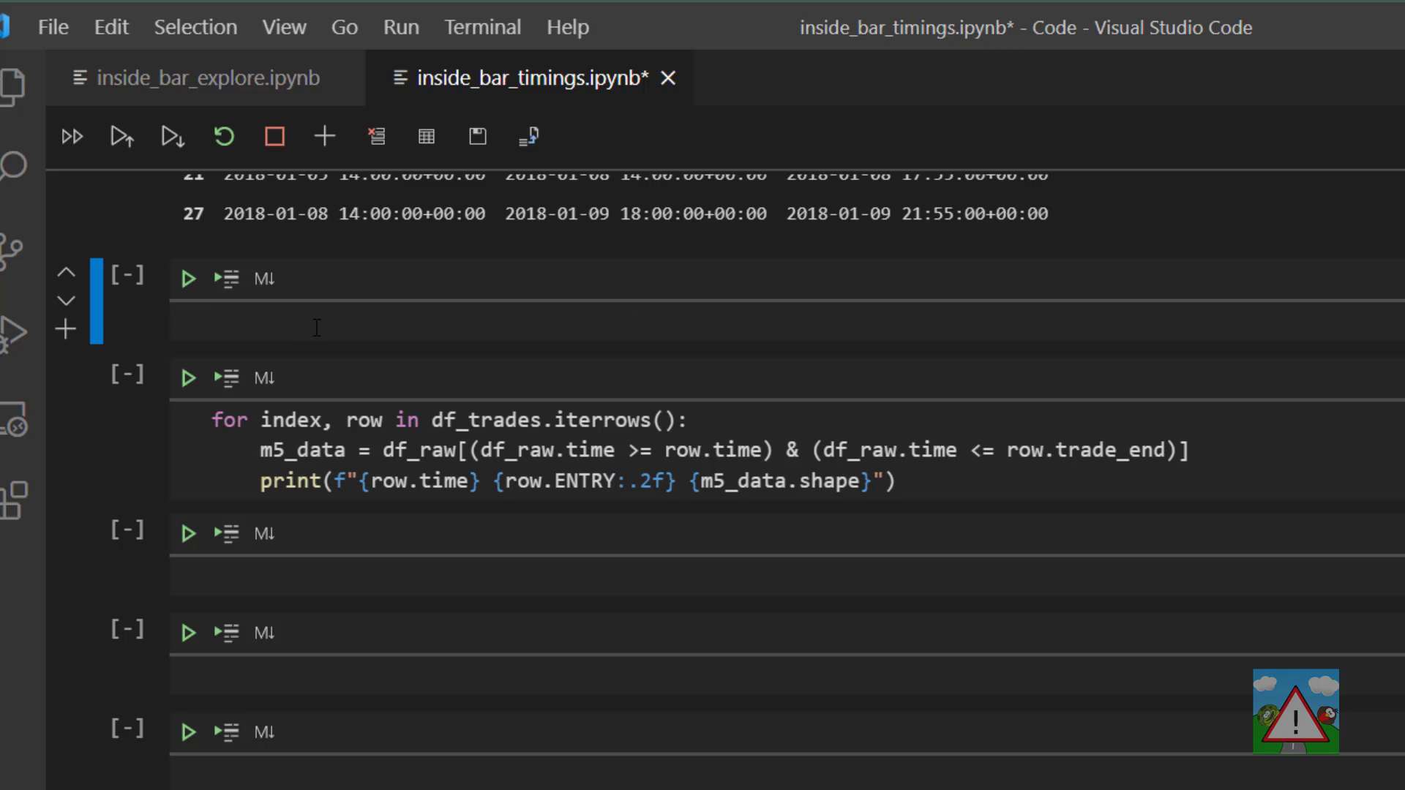
- Define and run signal_text(signal), returning BUY for 1, SELL for -1, otherwise NONE
{"action": "type", "text": "def signal"}
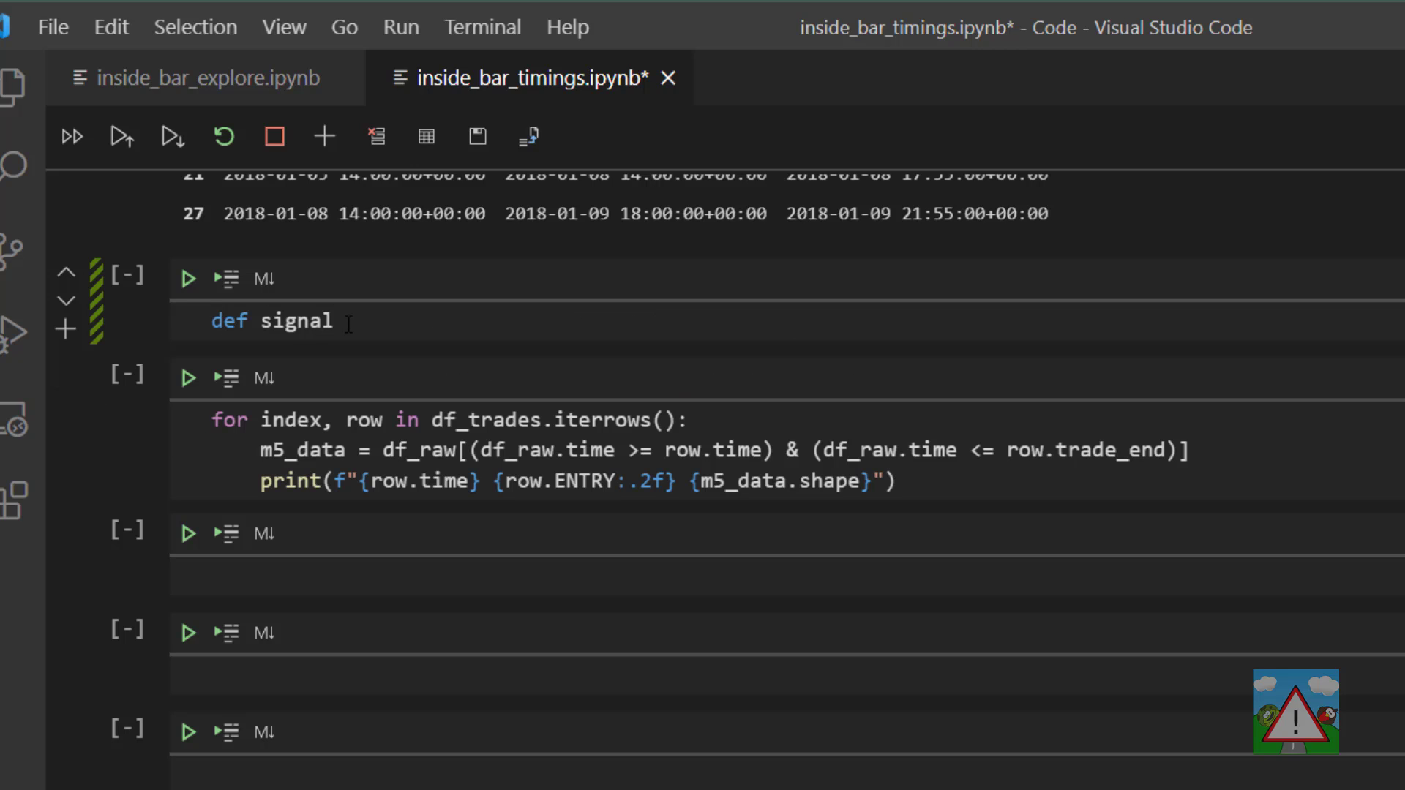
{"action": "type", "text": "_text(signal):"}
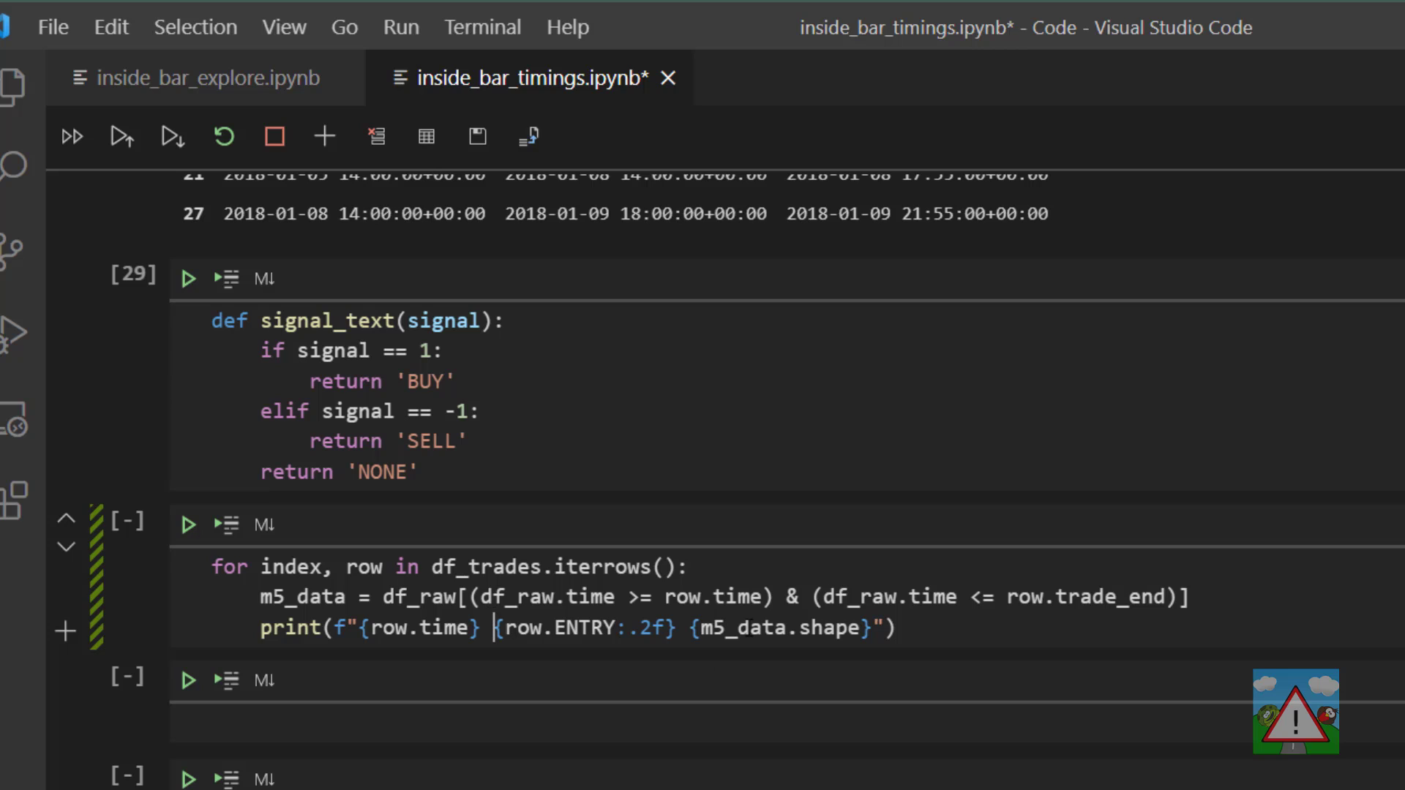
{"action": "type", "text": "si"}
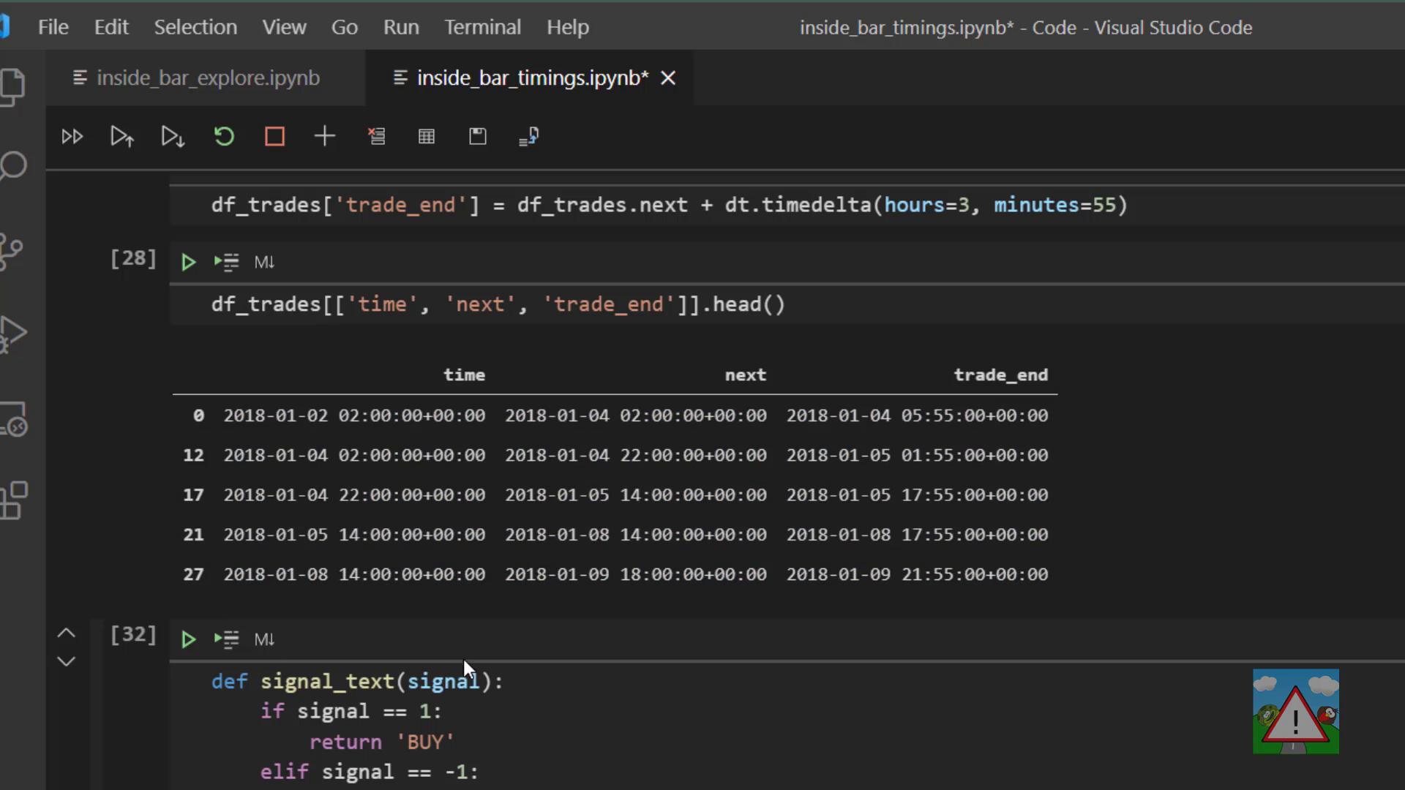
- Run a cell with df_trades.dropna(inplace=True) and reset_index(drop=True, inplace=True)
{"action": "scroll", "scroll_direction": "down", "scroll_amount": 3}
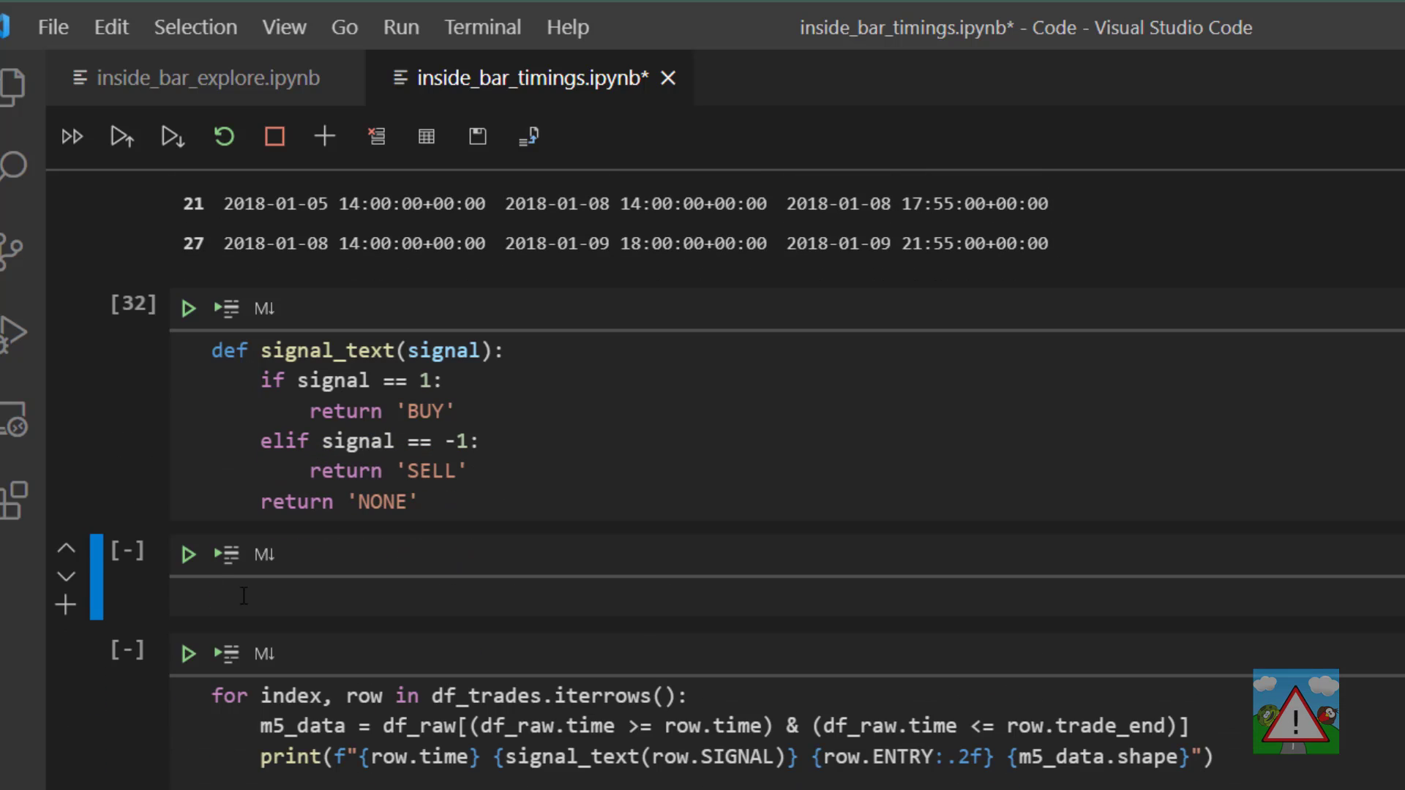
{"action": "type", "text": "df_trades.dropna(inplace=True)"}
{"action": "type", "text": "df_trades.reset_index(drop=True, inplace=True)"}
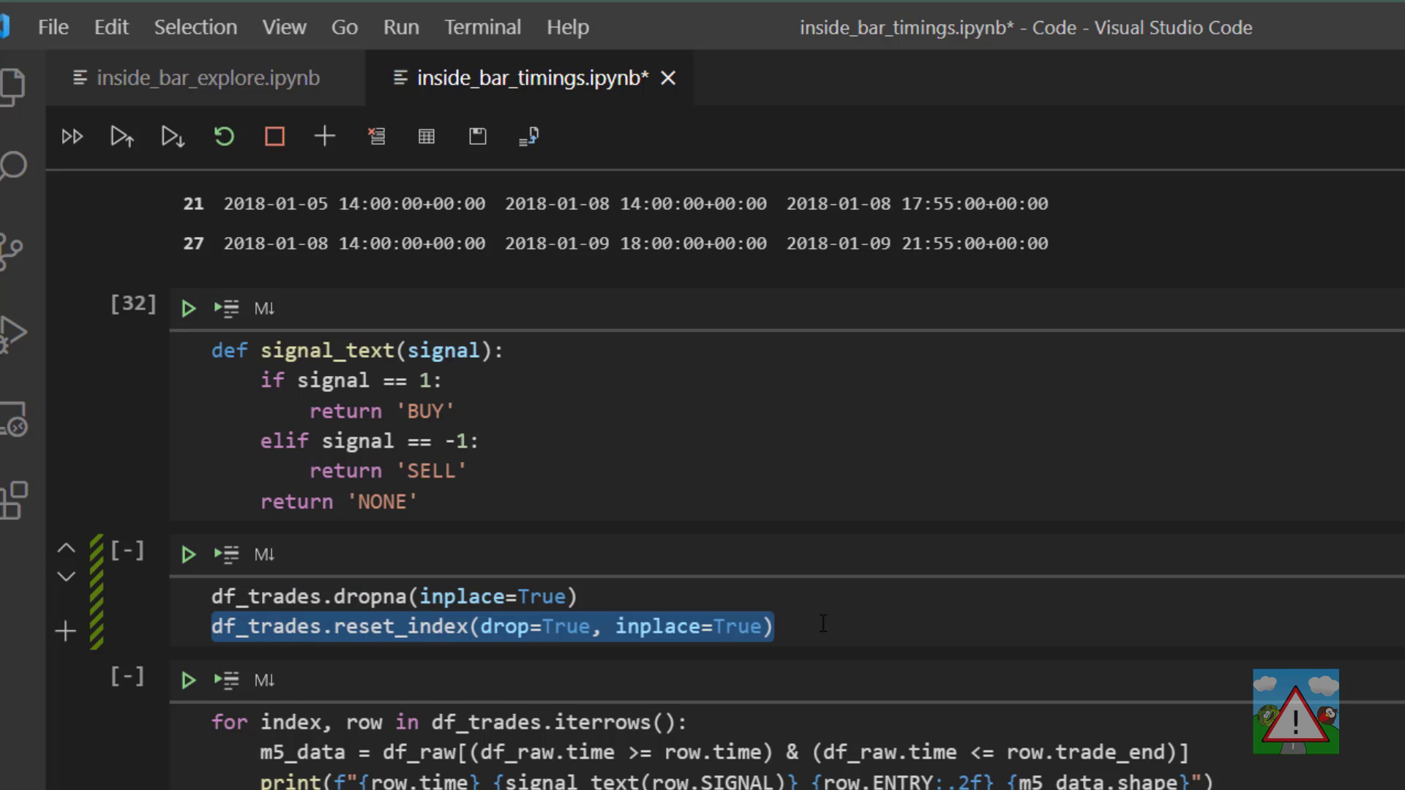
{"action": "key", "text": "Shift+Enter"}
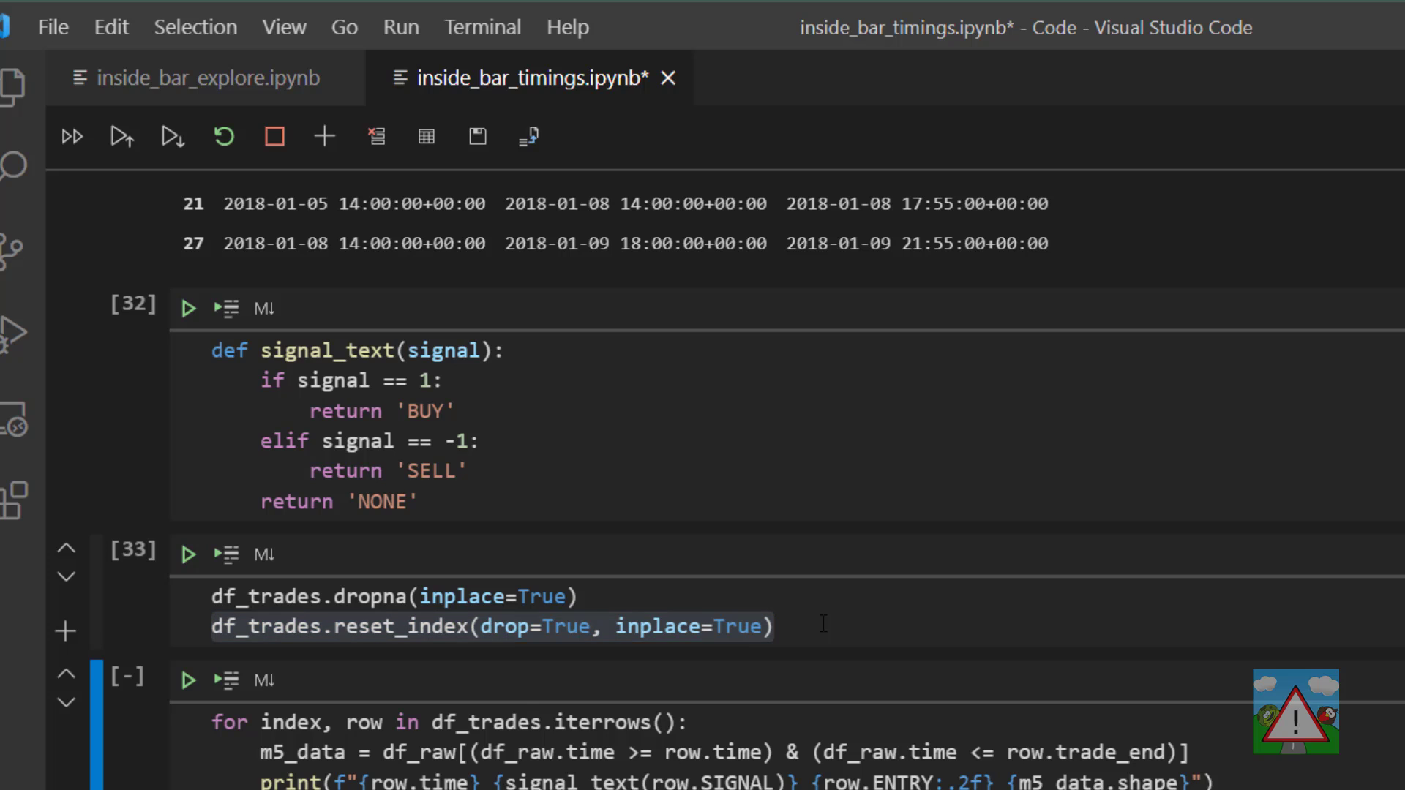
{"action": "scroll", "scroll_direction": "down", "scroll_amount": 3}
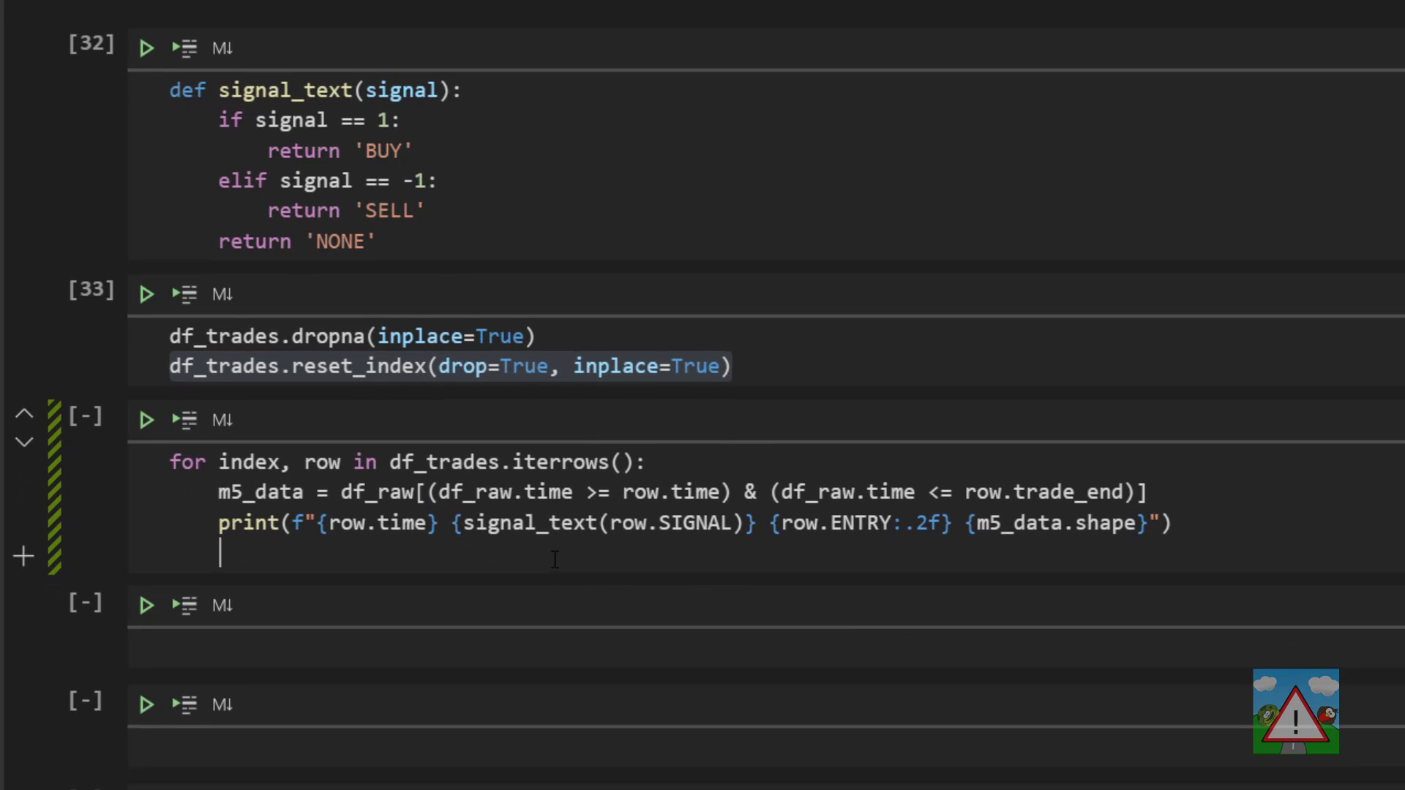
- Add 'if index > 10: break' to the trade loop, run it, and return to the signal_text cell
{"action": "type", "text": "if index > 10:"}
{"action": "type", "text": "break"}
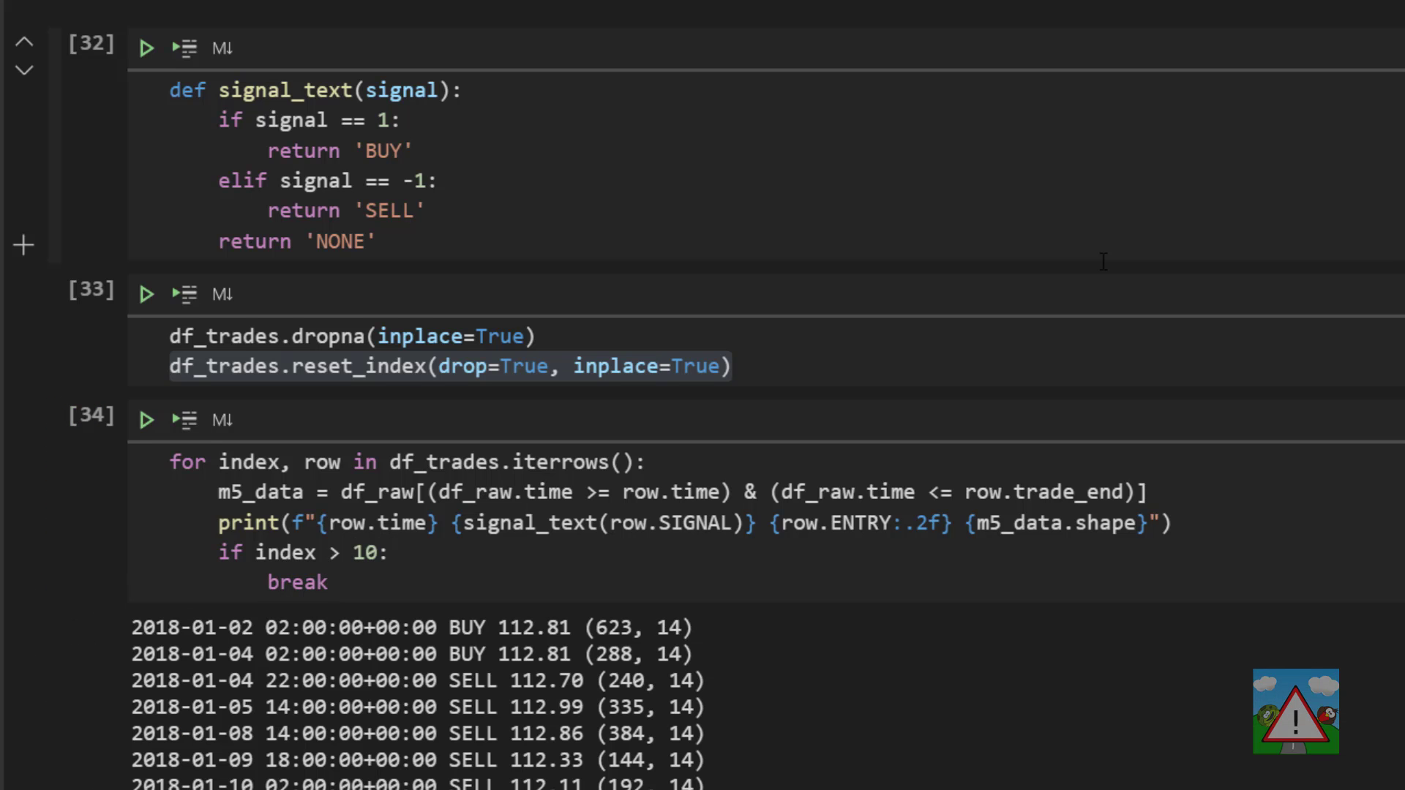
{"action": "scroll", "scroll_direction": "down", "scroll_amount": 3}
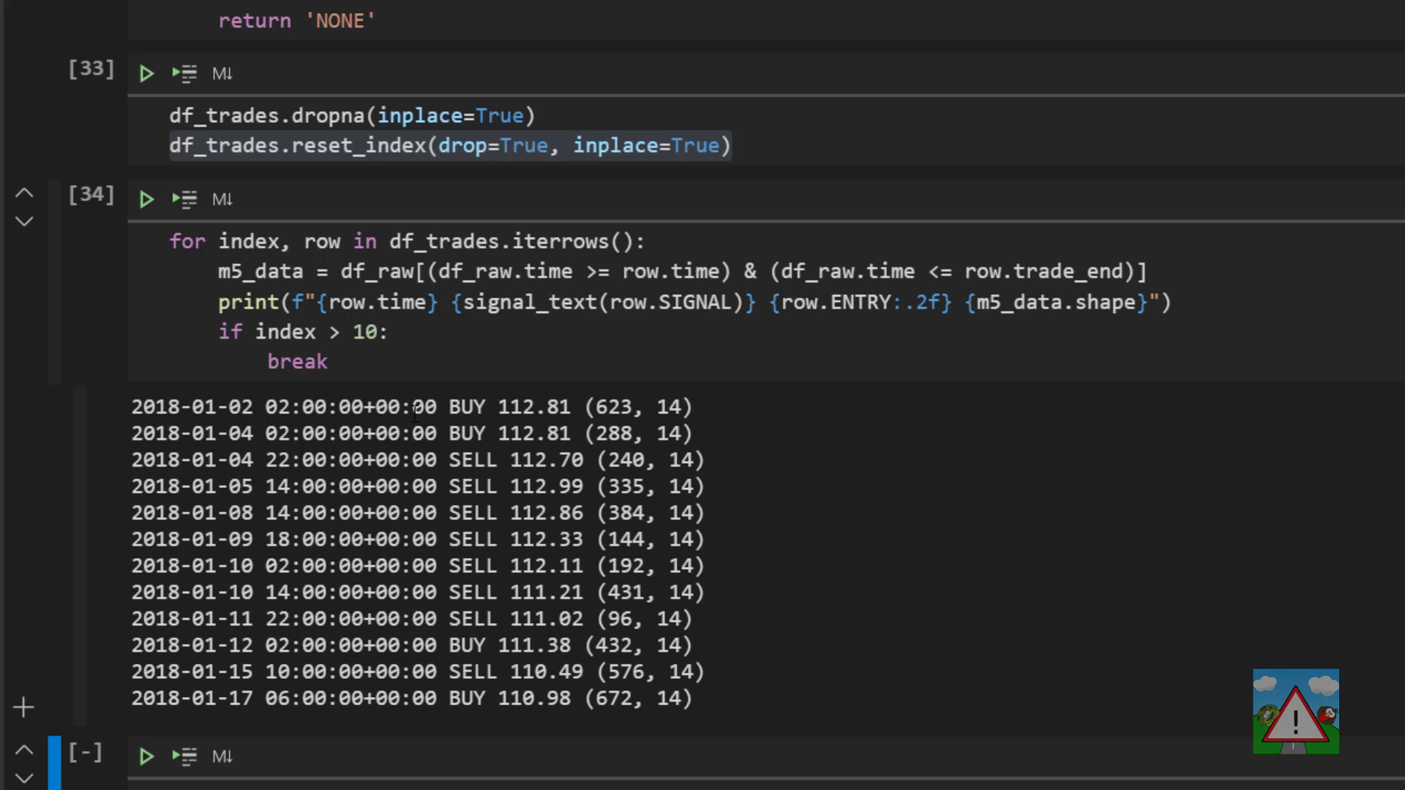
{"action": "double_click", "coordinate": [535, 408]}
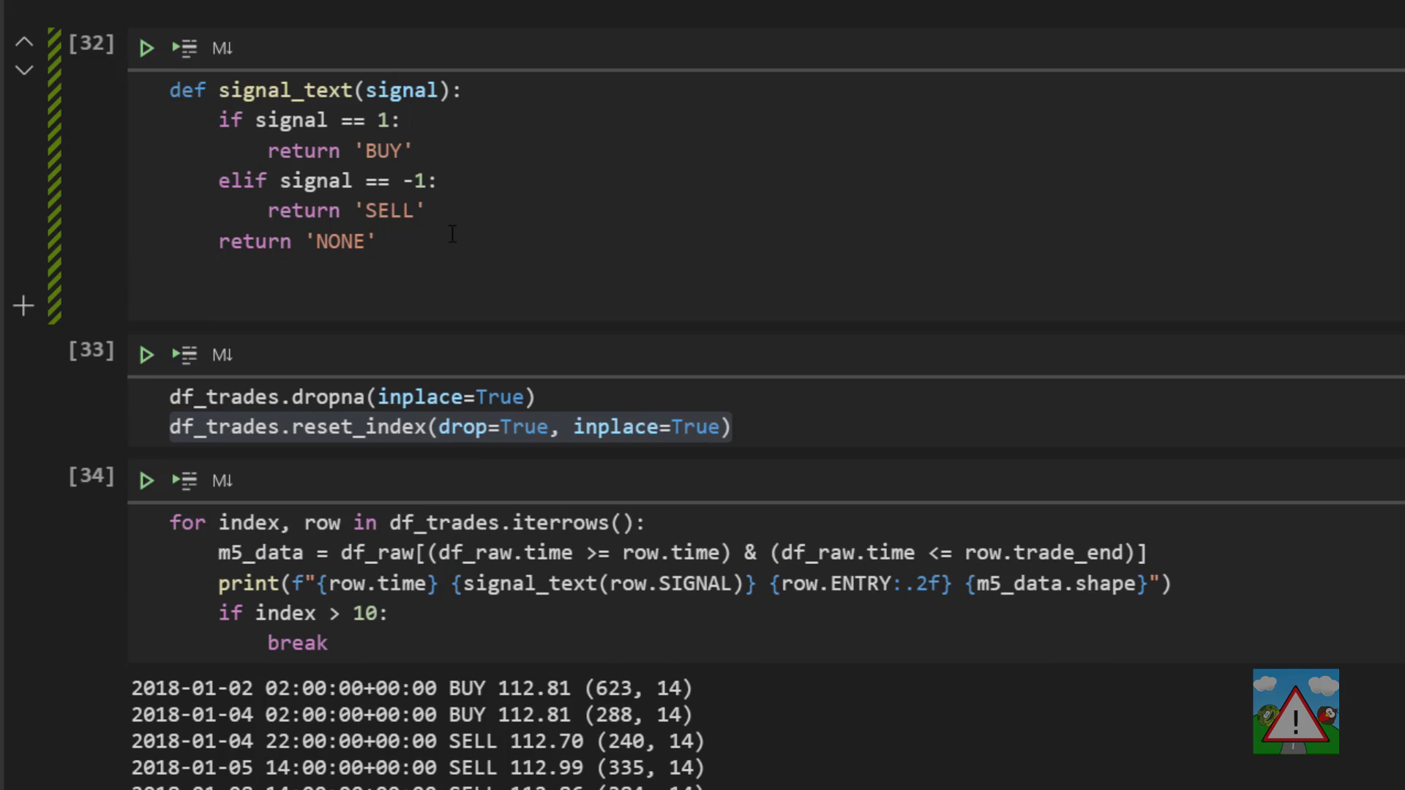
- Type the process_m5(m5_df, row) header below signal_text, then select the trade loop code
{"action": "type", "text": "def"}
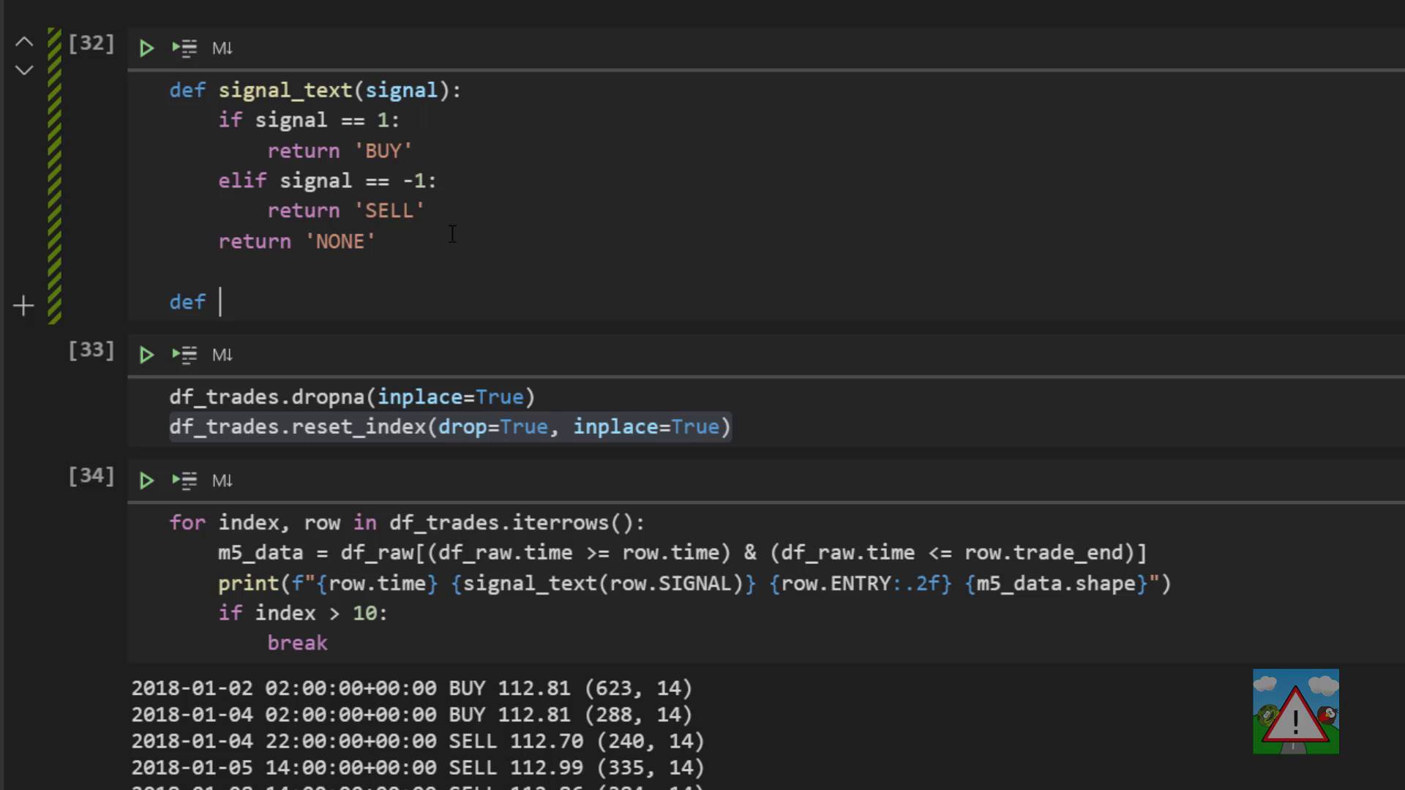
{"action": "type", "text": "process_m5()"}
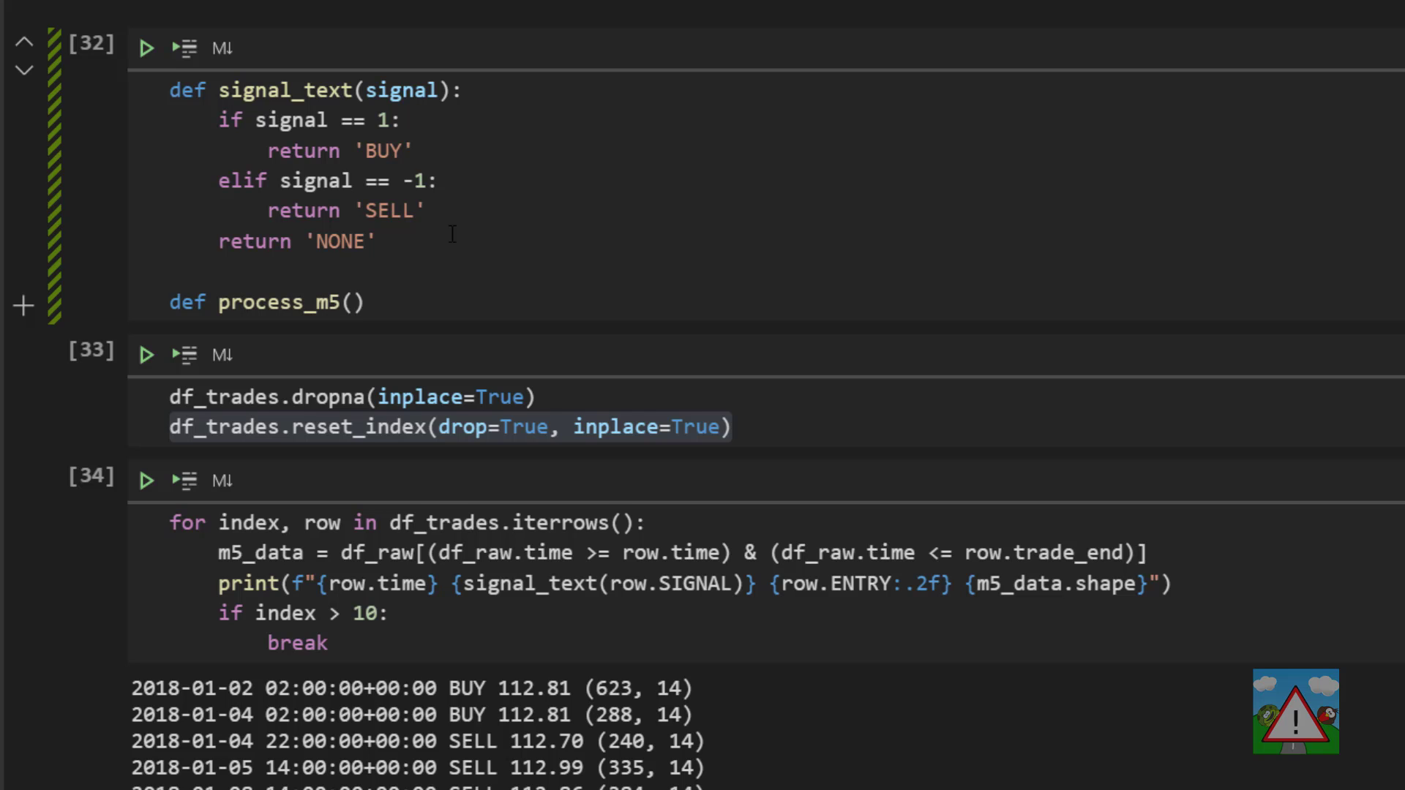
{"action": "type", "text": "m5_df, row"}
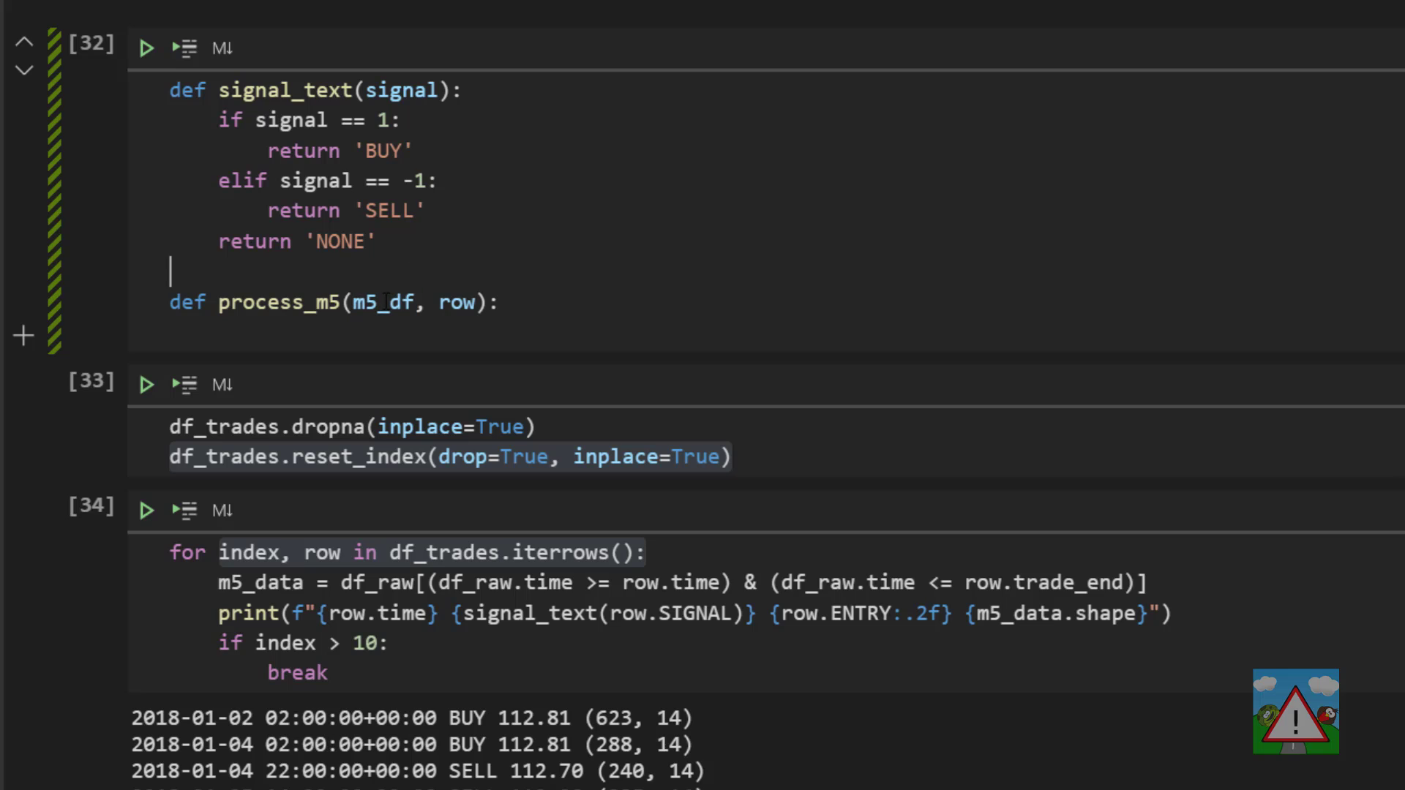
{"action": "double_click", "coordinate": [380, 303]}
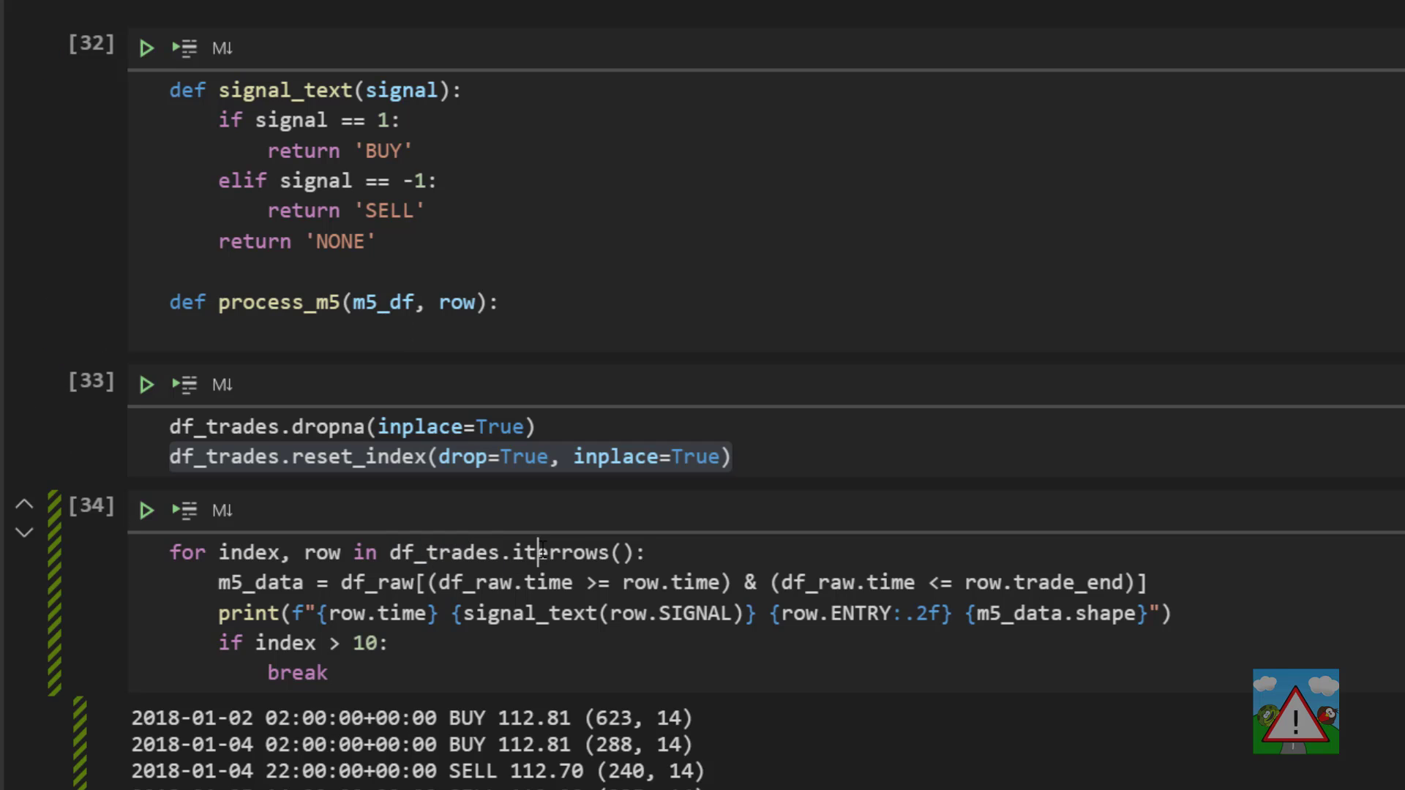
{"action": "key", "text": "ctrl+a"}
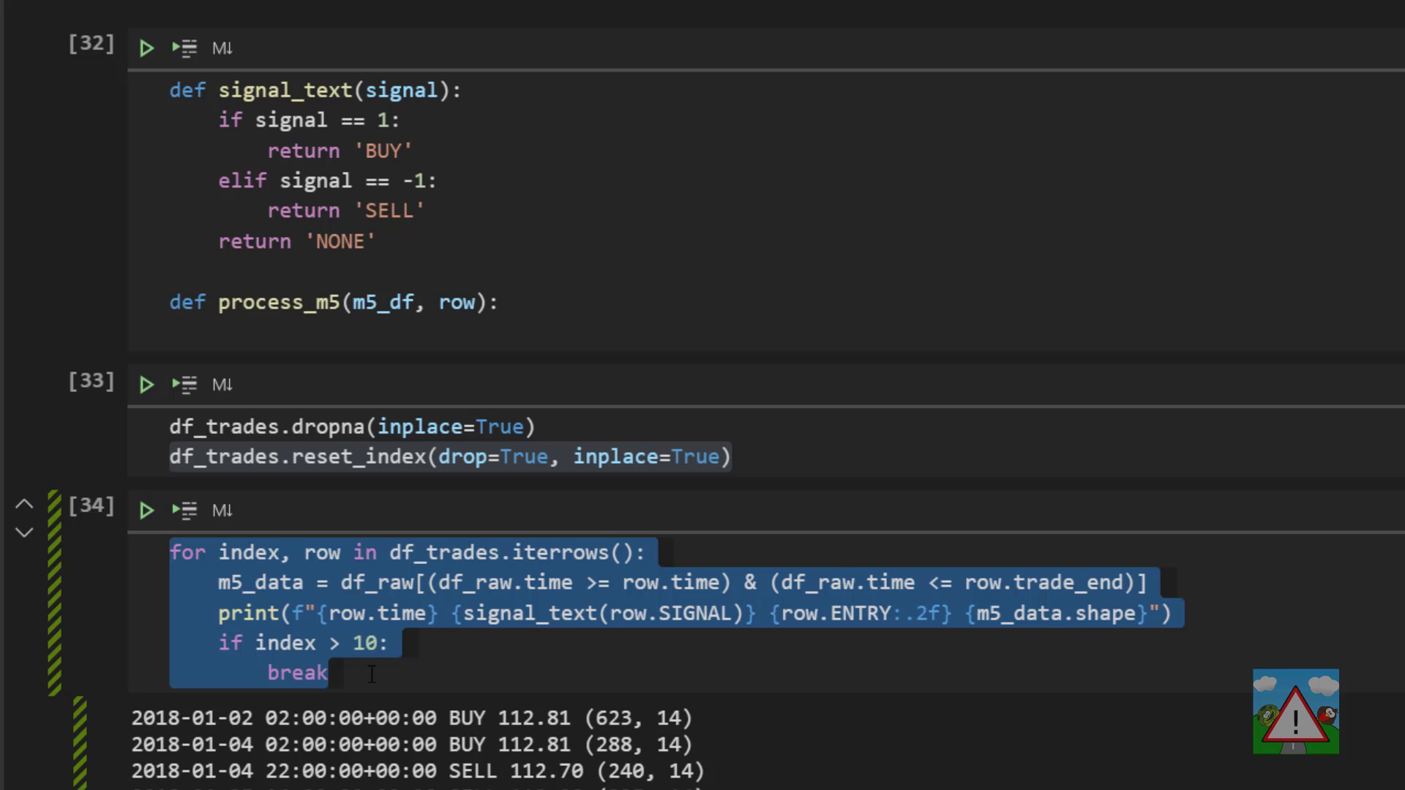
{"action": "mouse_move", "coordinate": [199, 540]}
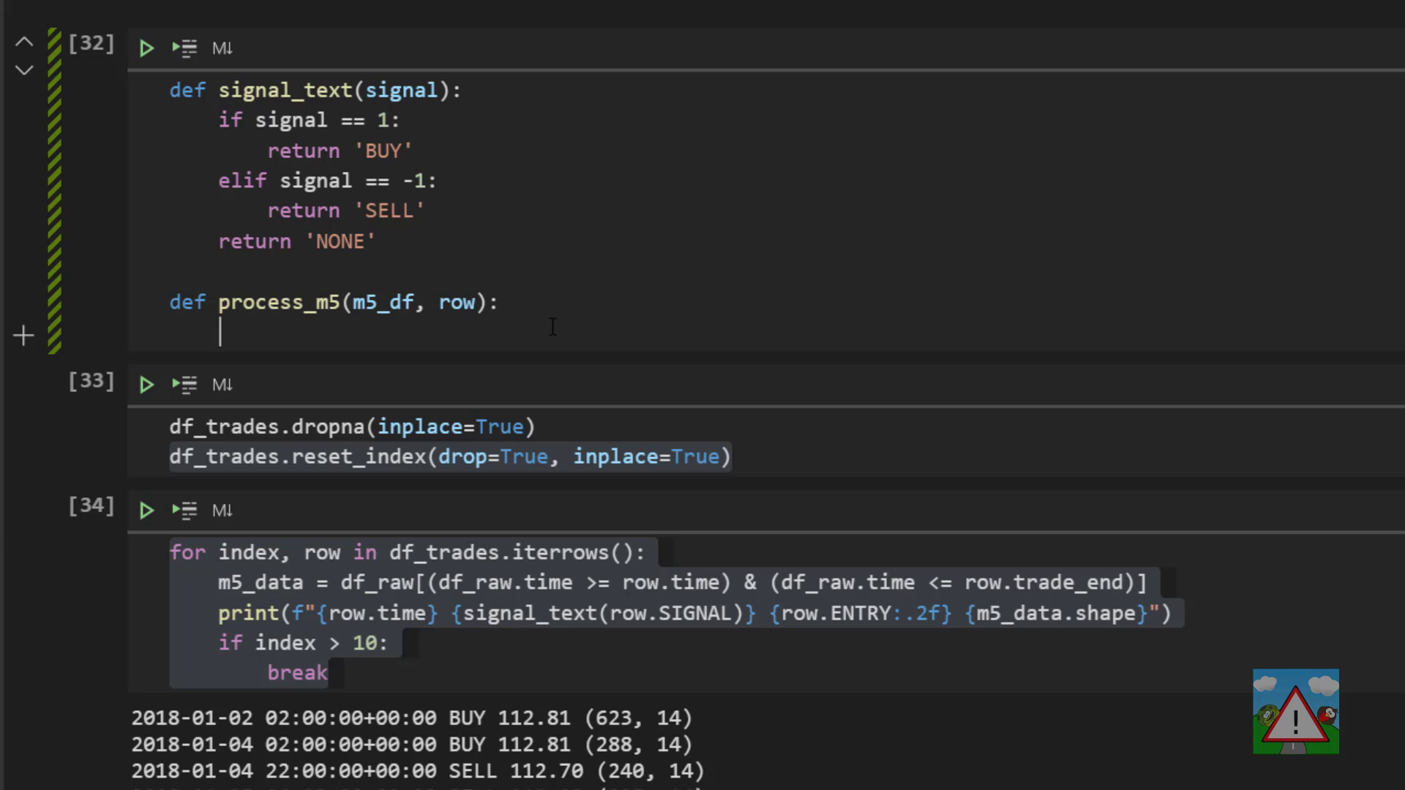
- Begin process_m5's body with a loop over m5_df.mid_c.values, and start a triggered definition above
{"action": "type", "text": "for price in m"}
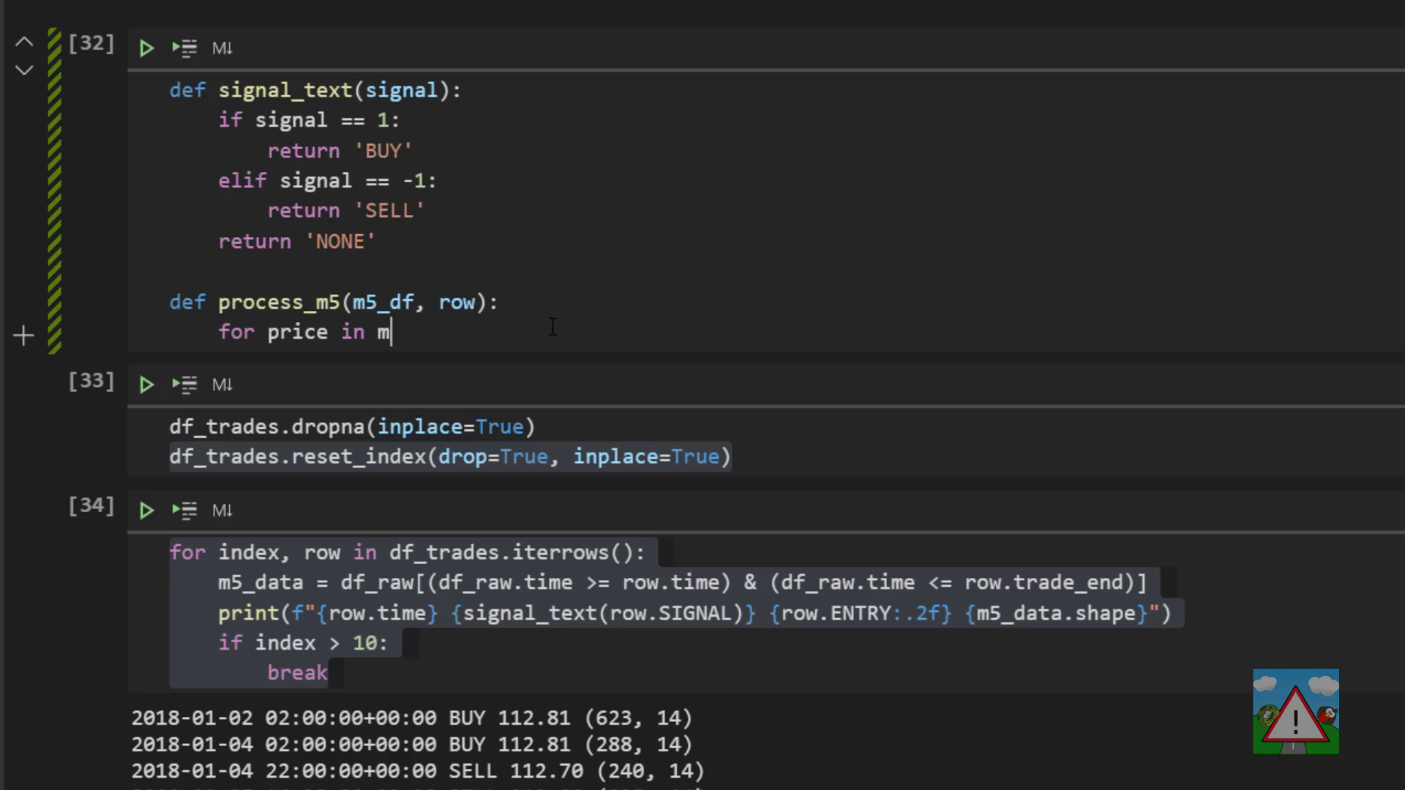
{"action": "type", "text": "5_df.mid_c.values:"}
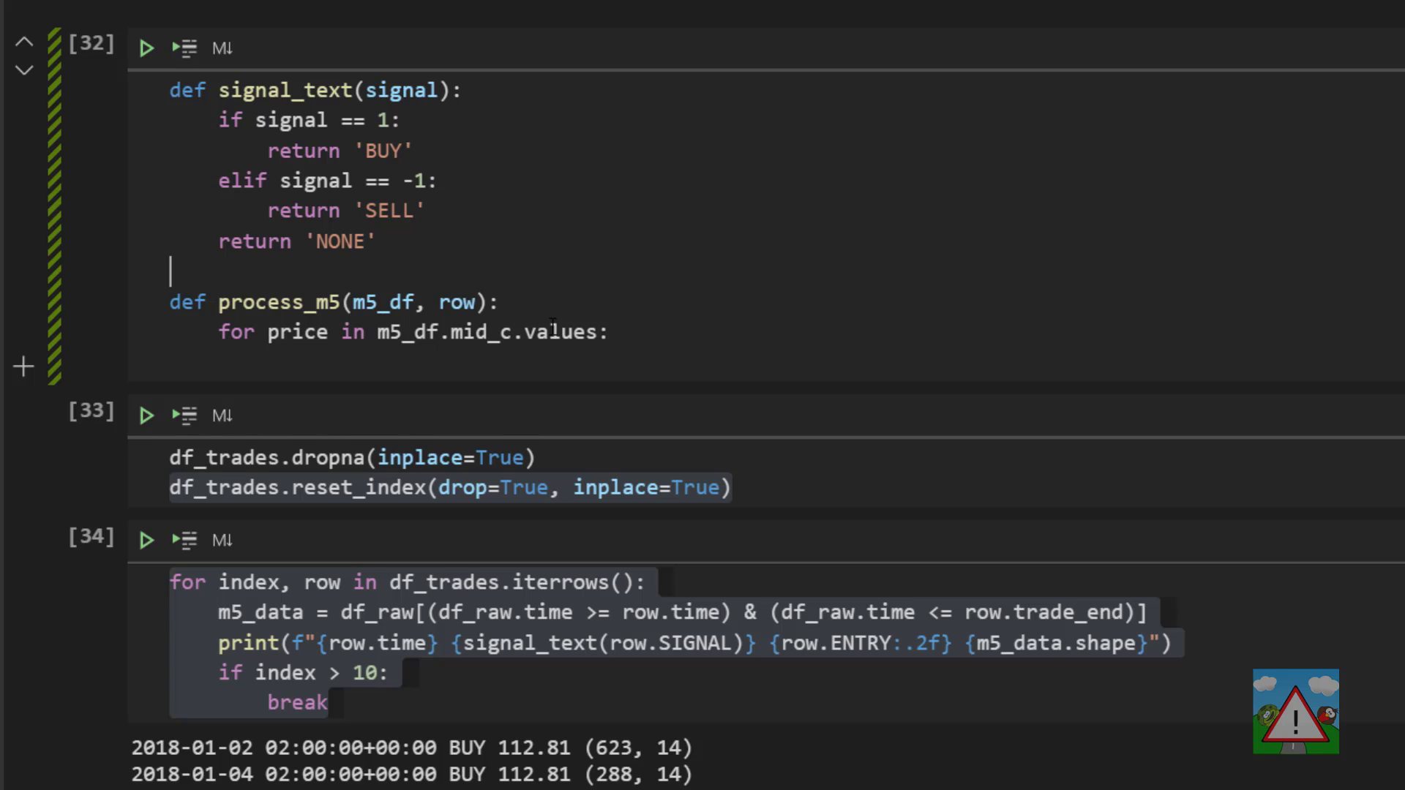
{"action": "type", "text": "def trigg"}
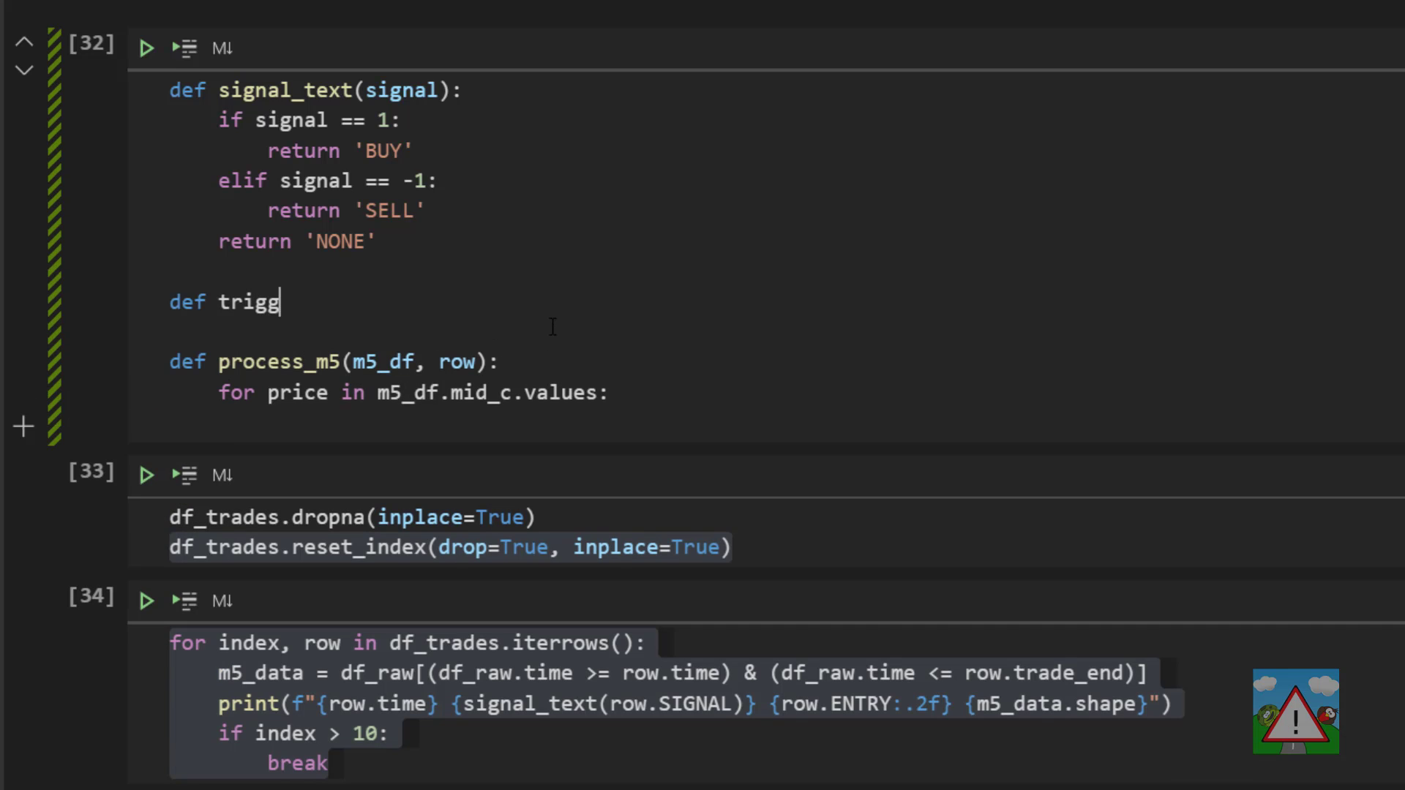
- Define triggered(direction, current_price, signal_price): True when price crosses the signal in the trade's direction, else False
{"action": "type", "text": "ered(direction."}
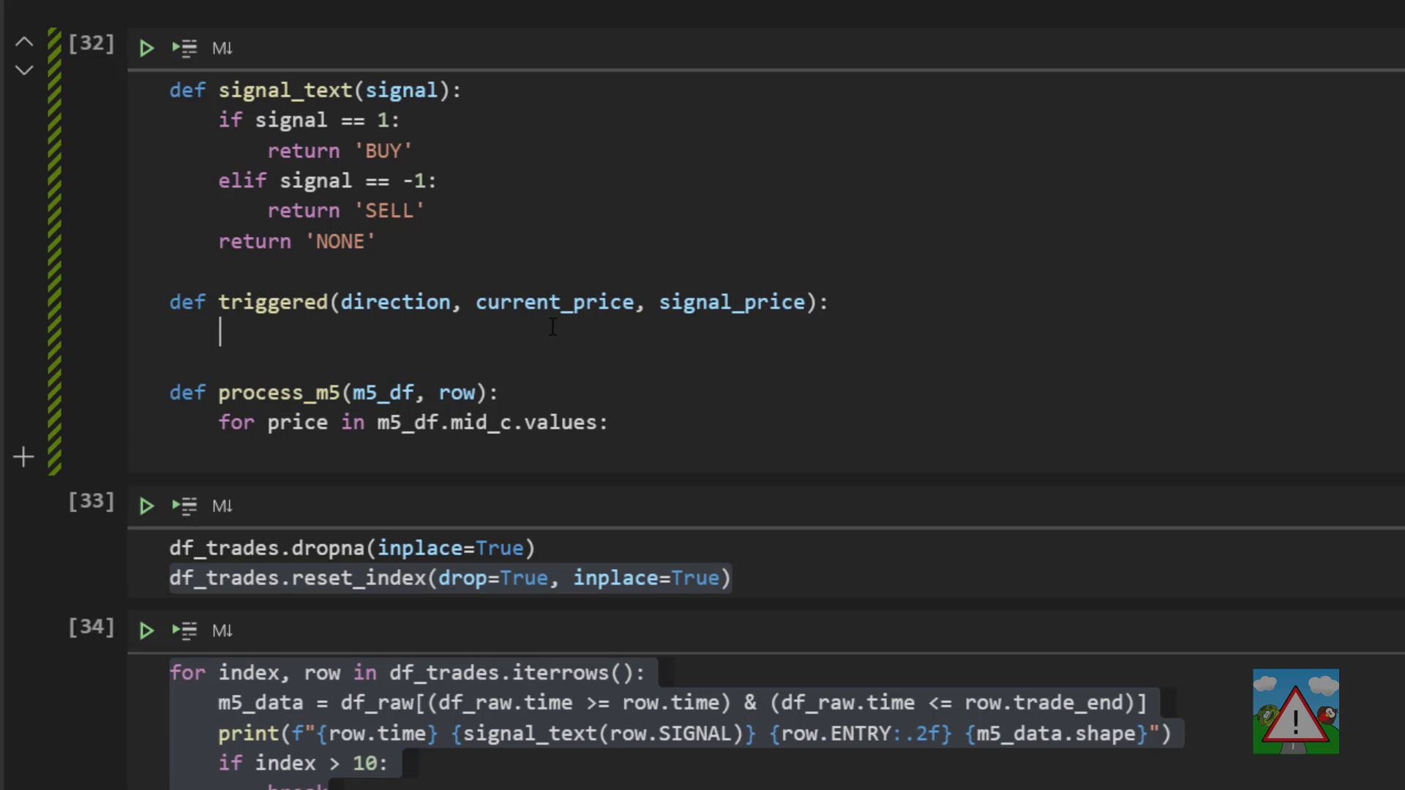
{"action": "type", "text": "if direc"}
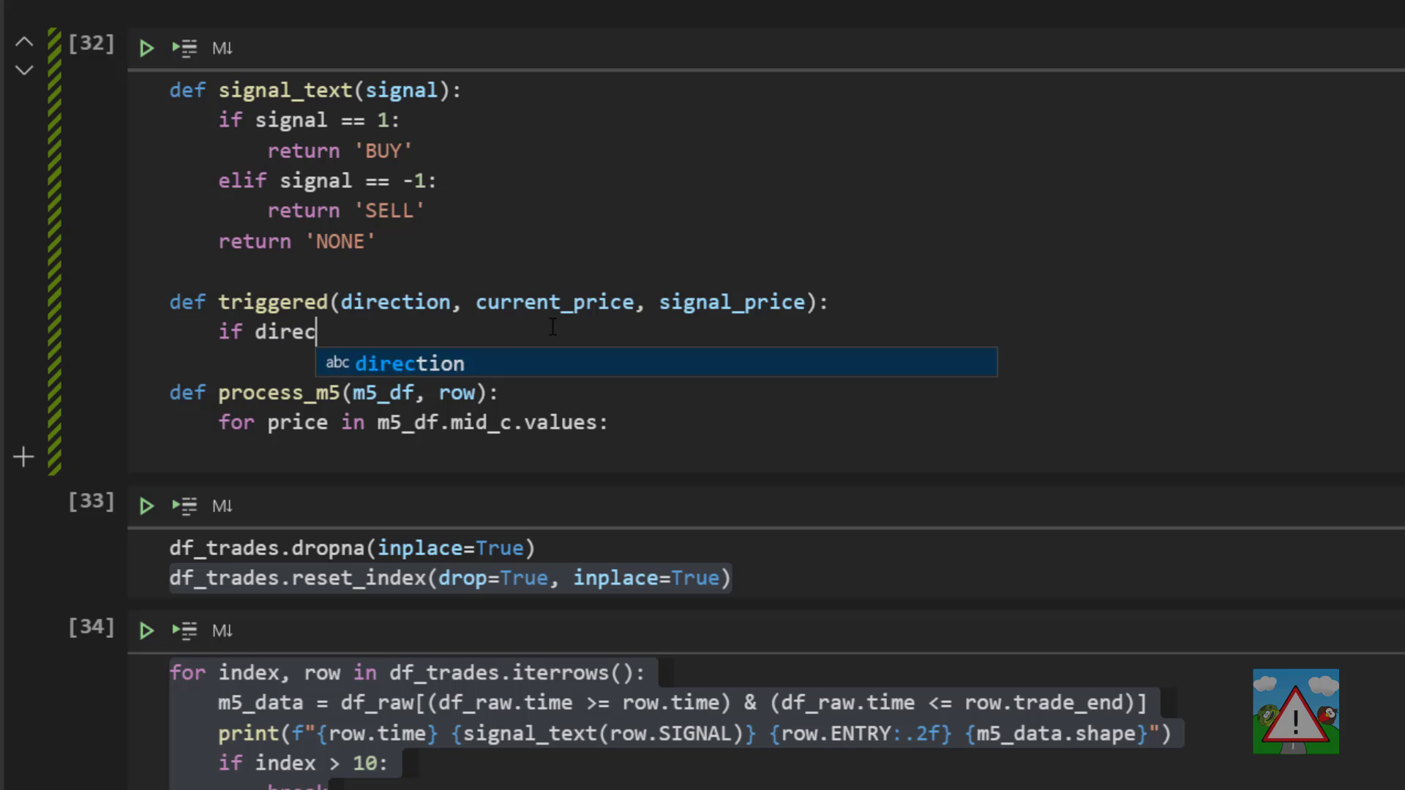
{"action": "type", "text": "tion == 1 and current_price > signal_price:"}
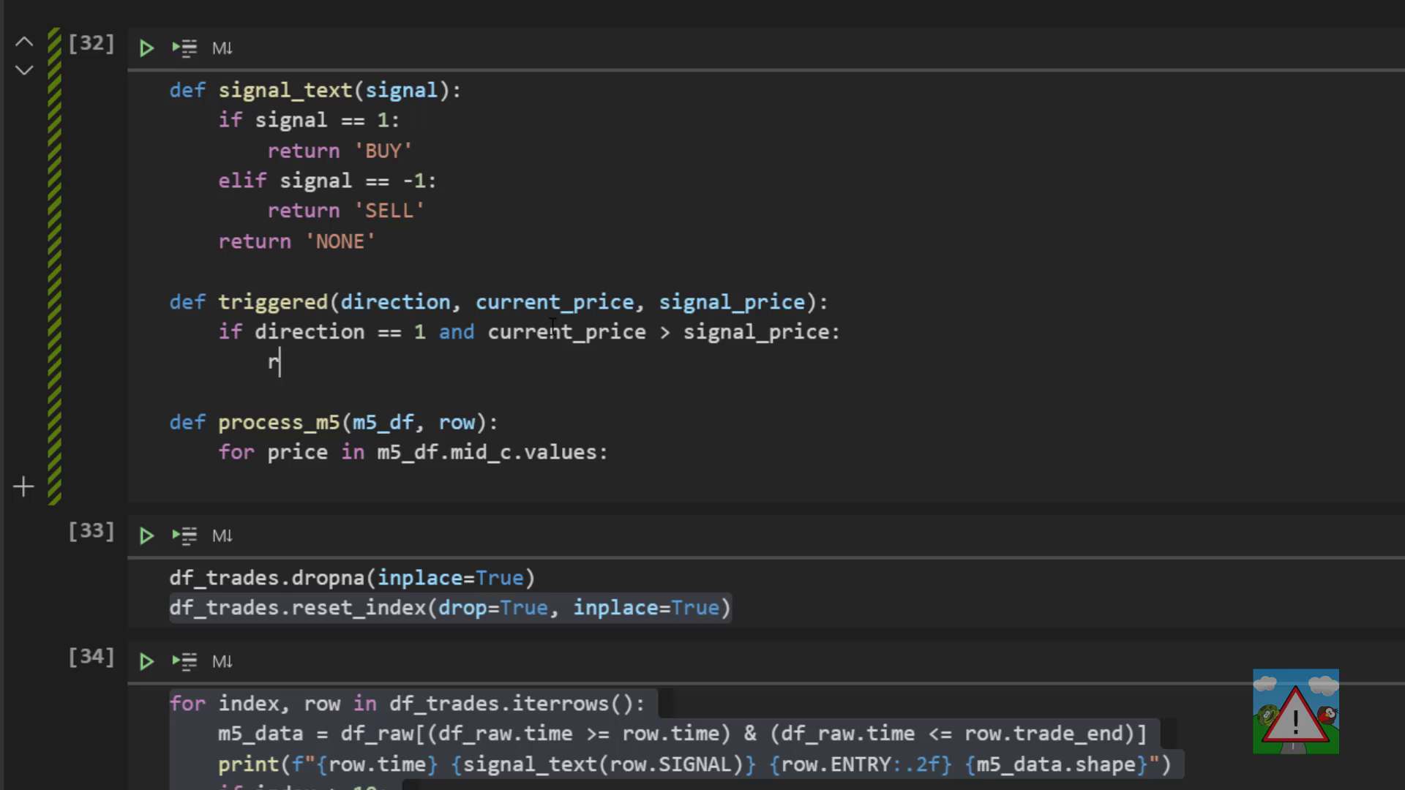
{"action": "type", "text": "eturn True"}
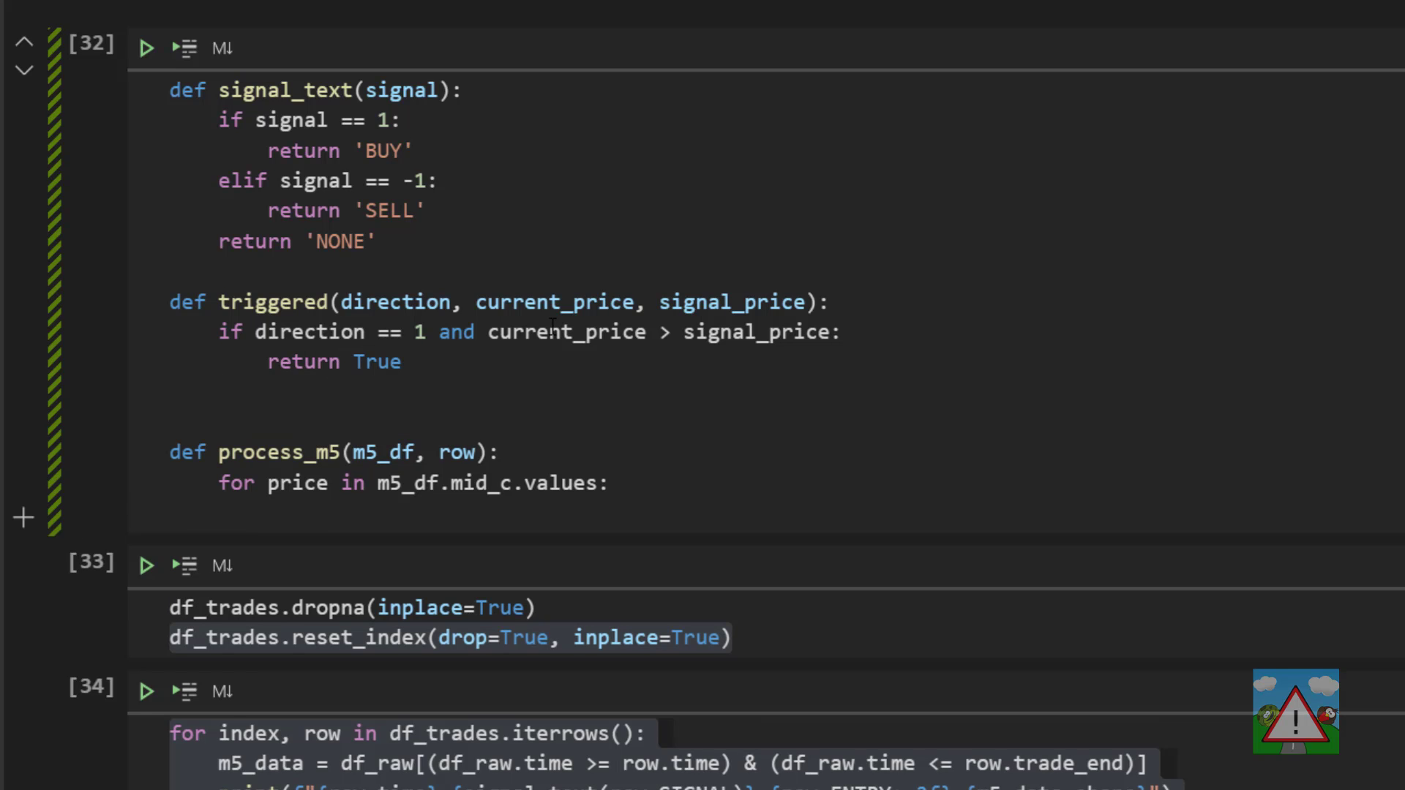
{"action": "type", "text": "elif direction == -1 and"}
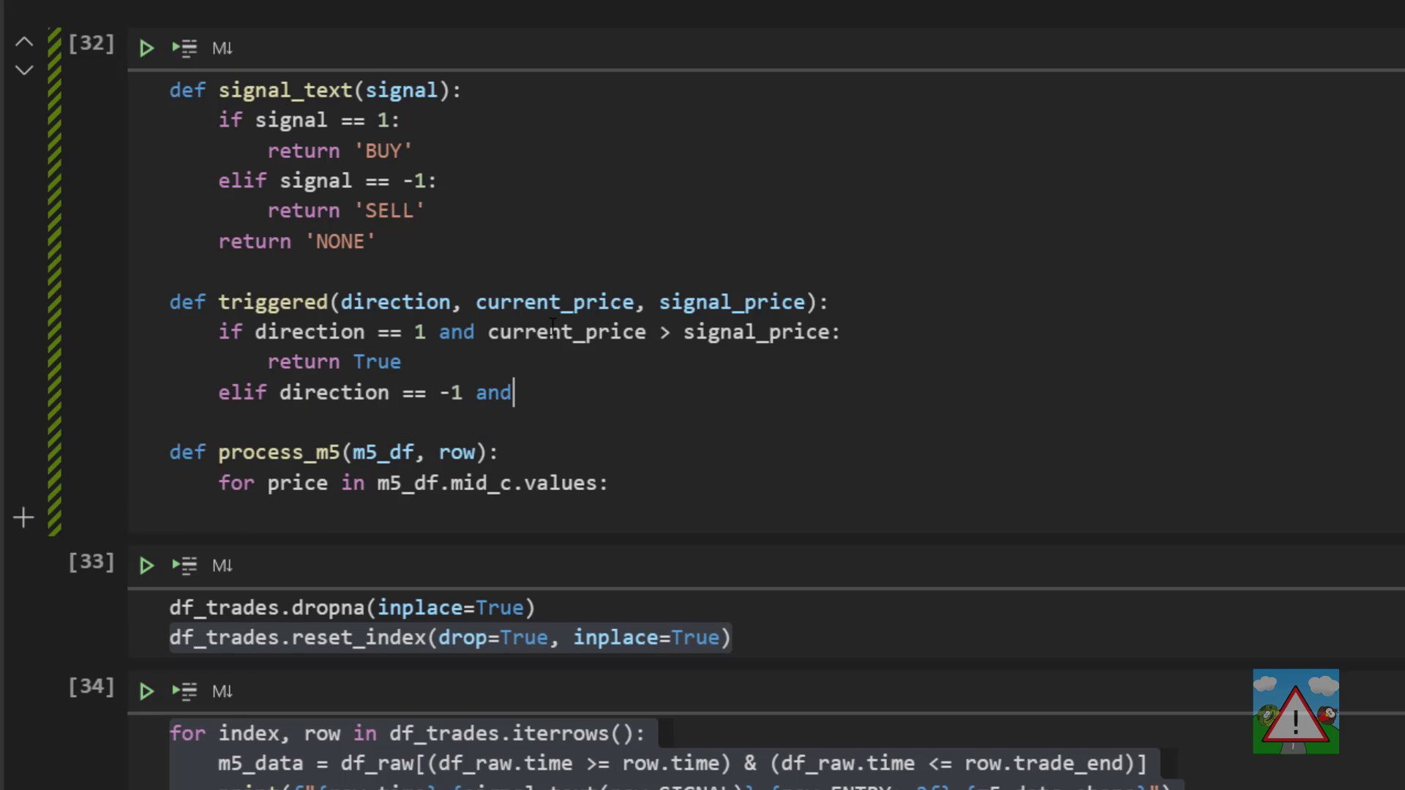
{"action": "type", "text": "current_price < signal_price:"}
{"action": "type", "text": "return False"}
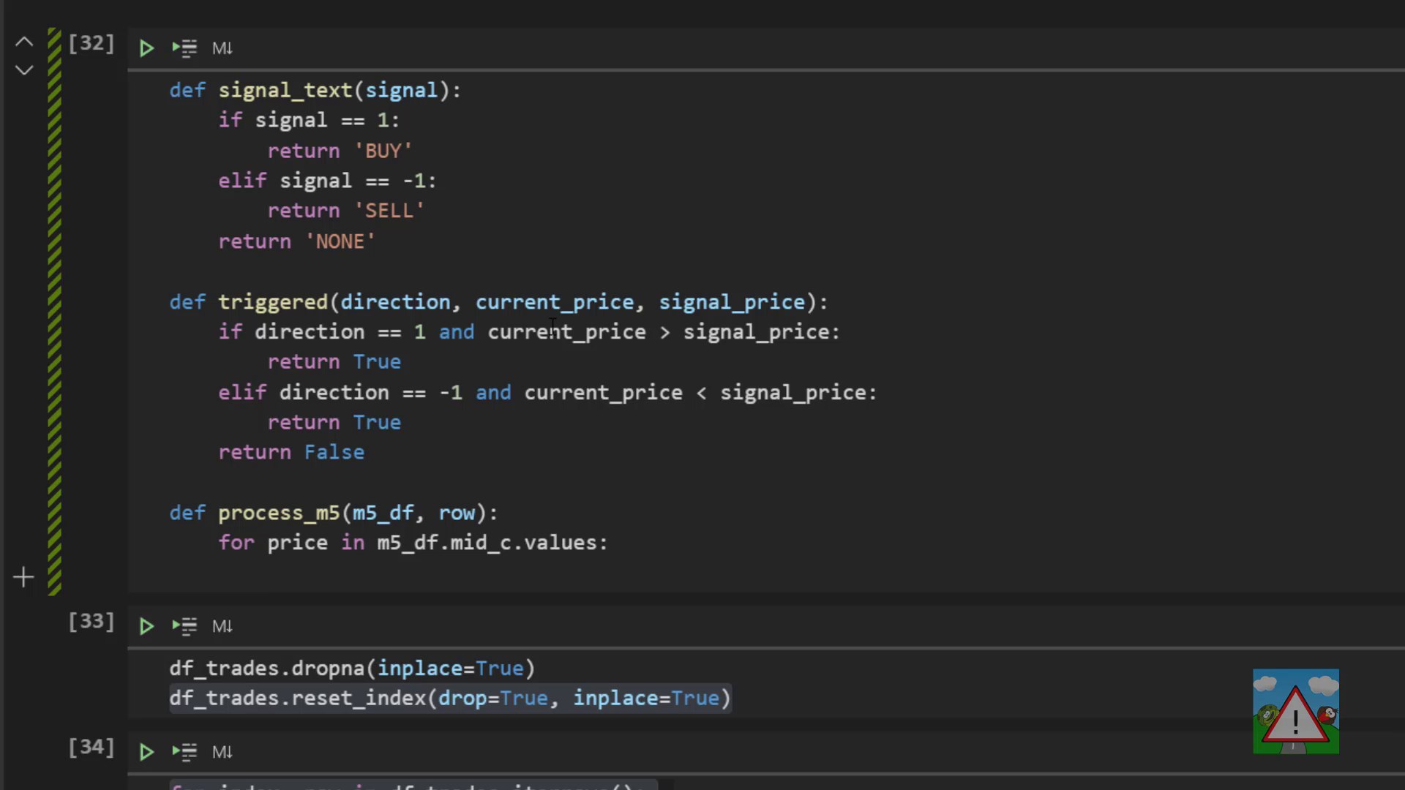
- When triggered(row.SIGNAL, price, row.ENTRY), print 'Signal at' with price, entry and signal, then break
{"action": "type", "text": "if triggered(row.SIGNAL, price,"}
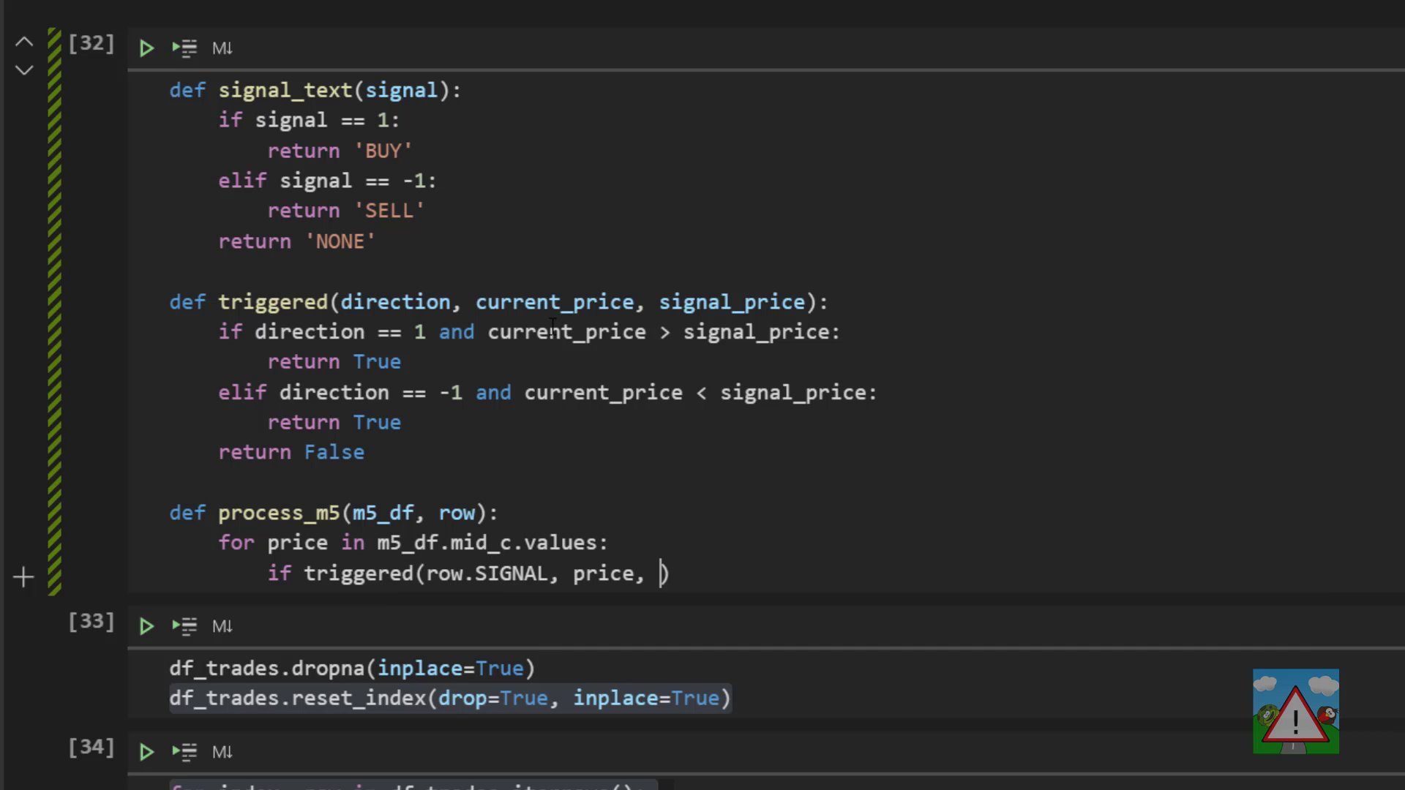
{"action": "type", "text": "row.ENTRY) == True:"}
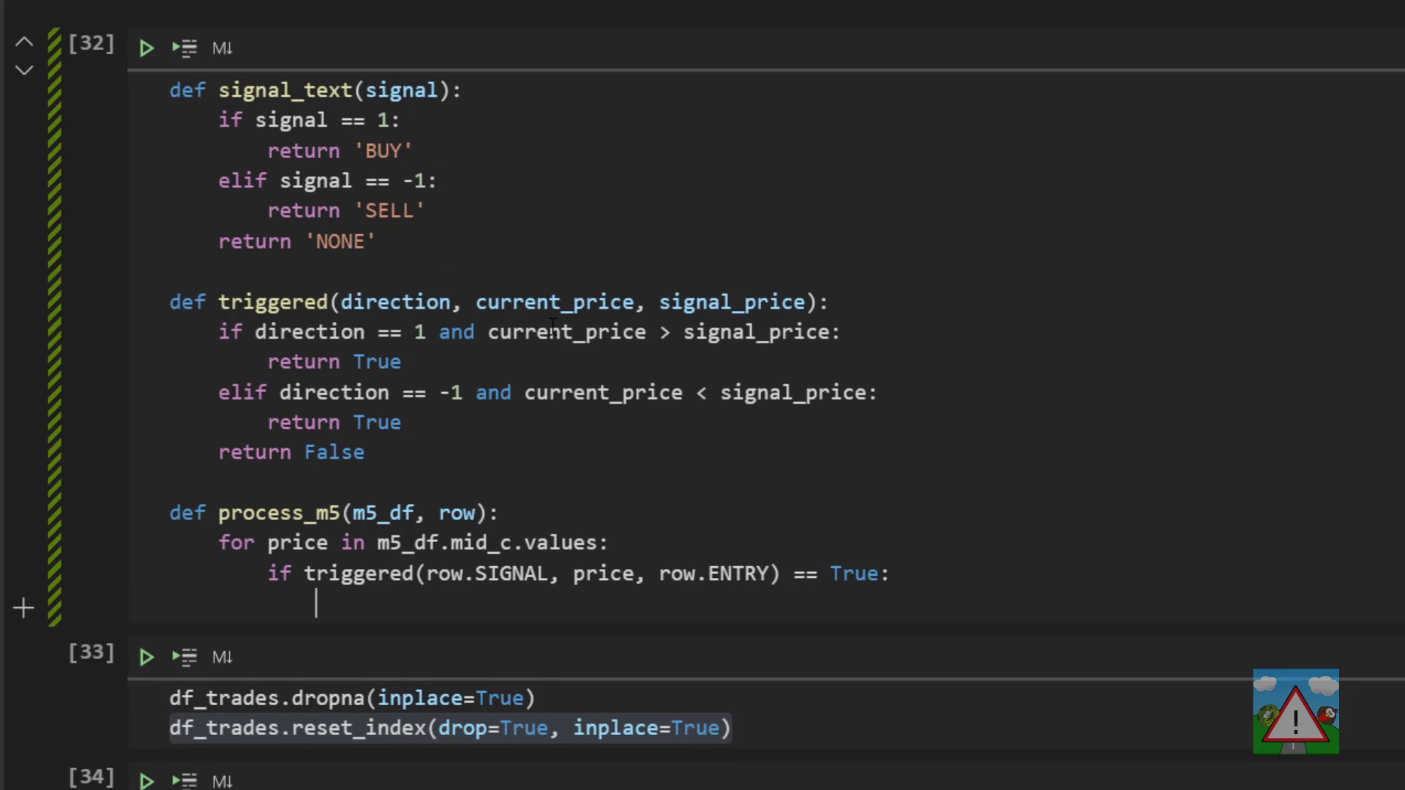
{"action": "type", "text": "print(f\"Sign"}
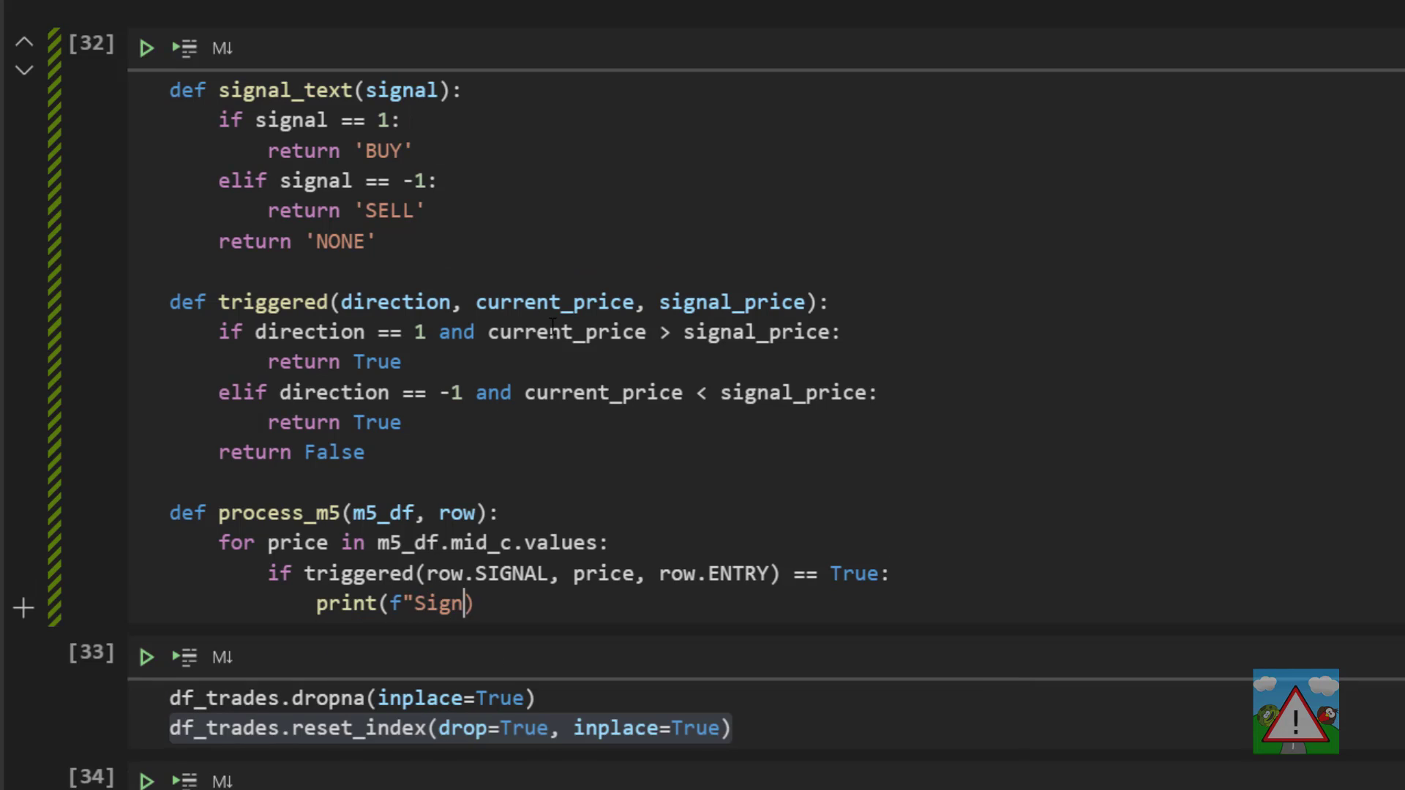
{"action": "type", "text": "al at {price:."}
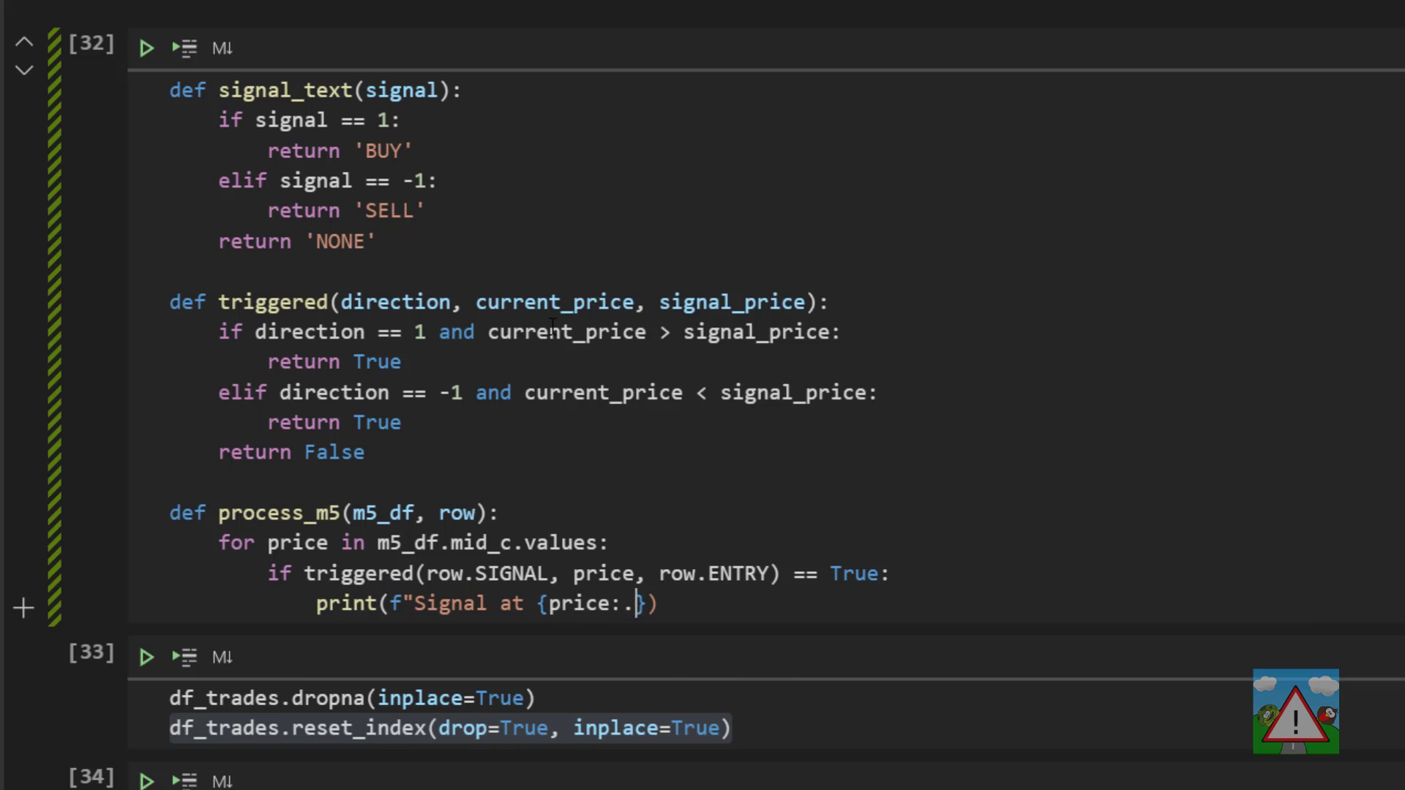
{"action": "type", "text": "2f} {row.ENTR"}
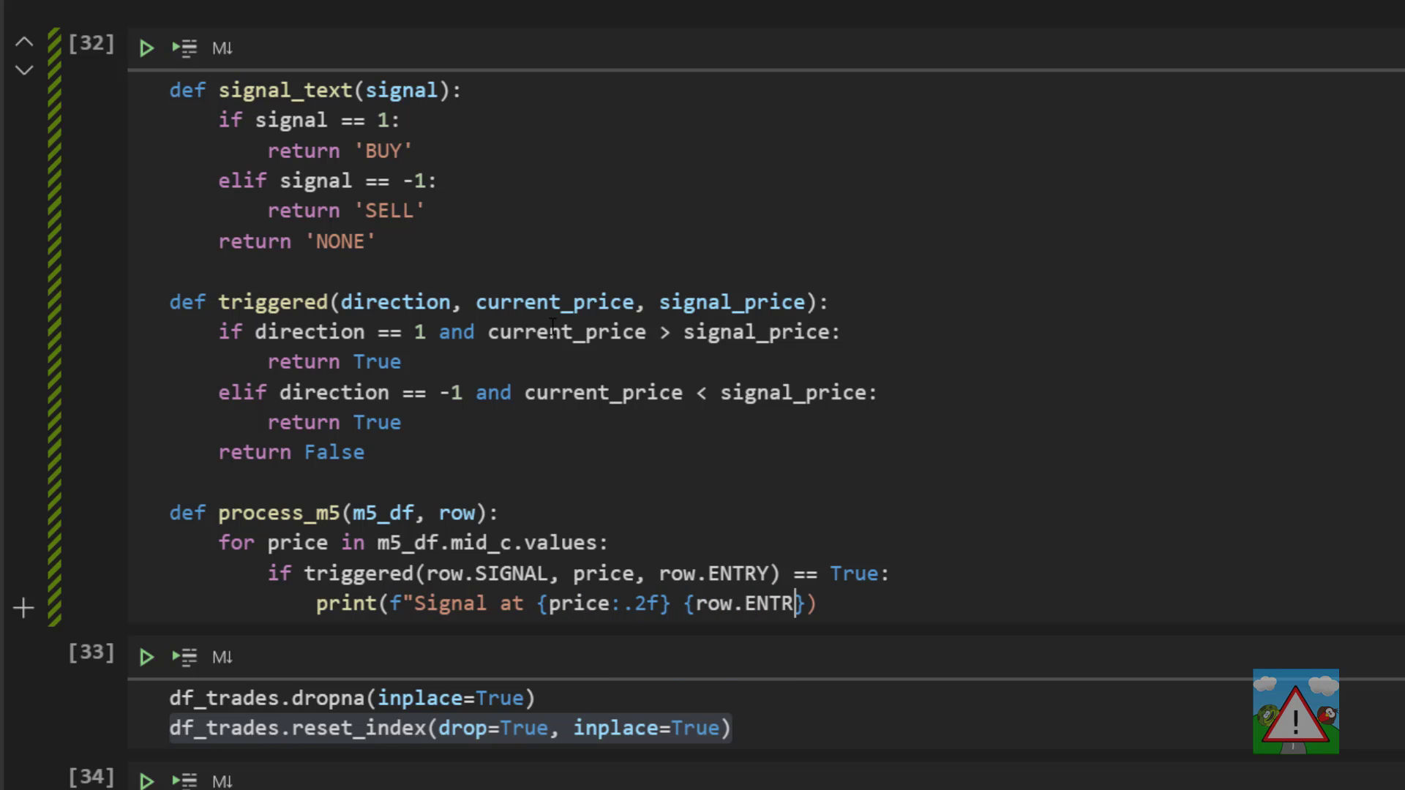
{"action": "type", "text": ":.2f} {"}
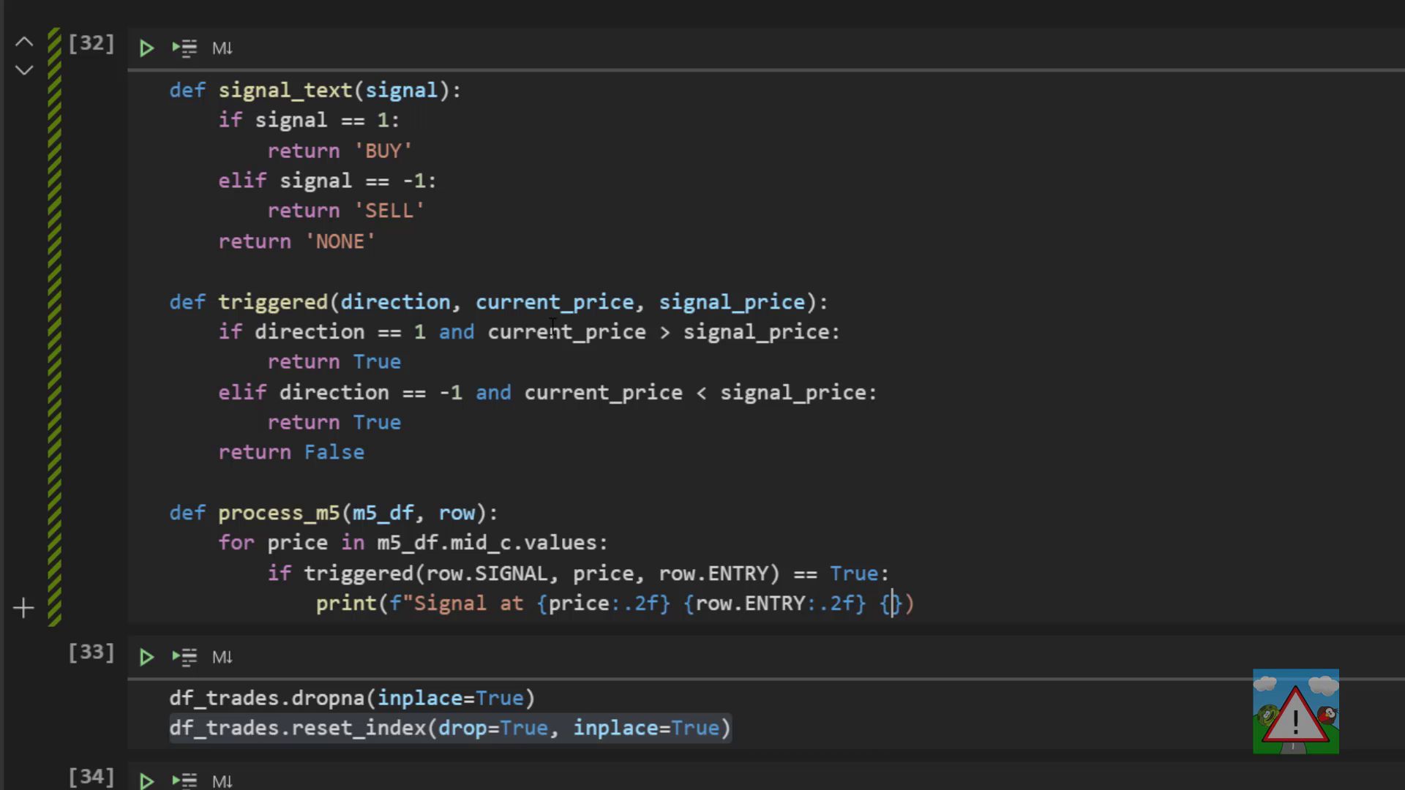
{"action": "type", "text": "row.SIGNAL:.2f"}
{"action": "type", "text": "break"}
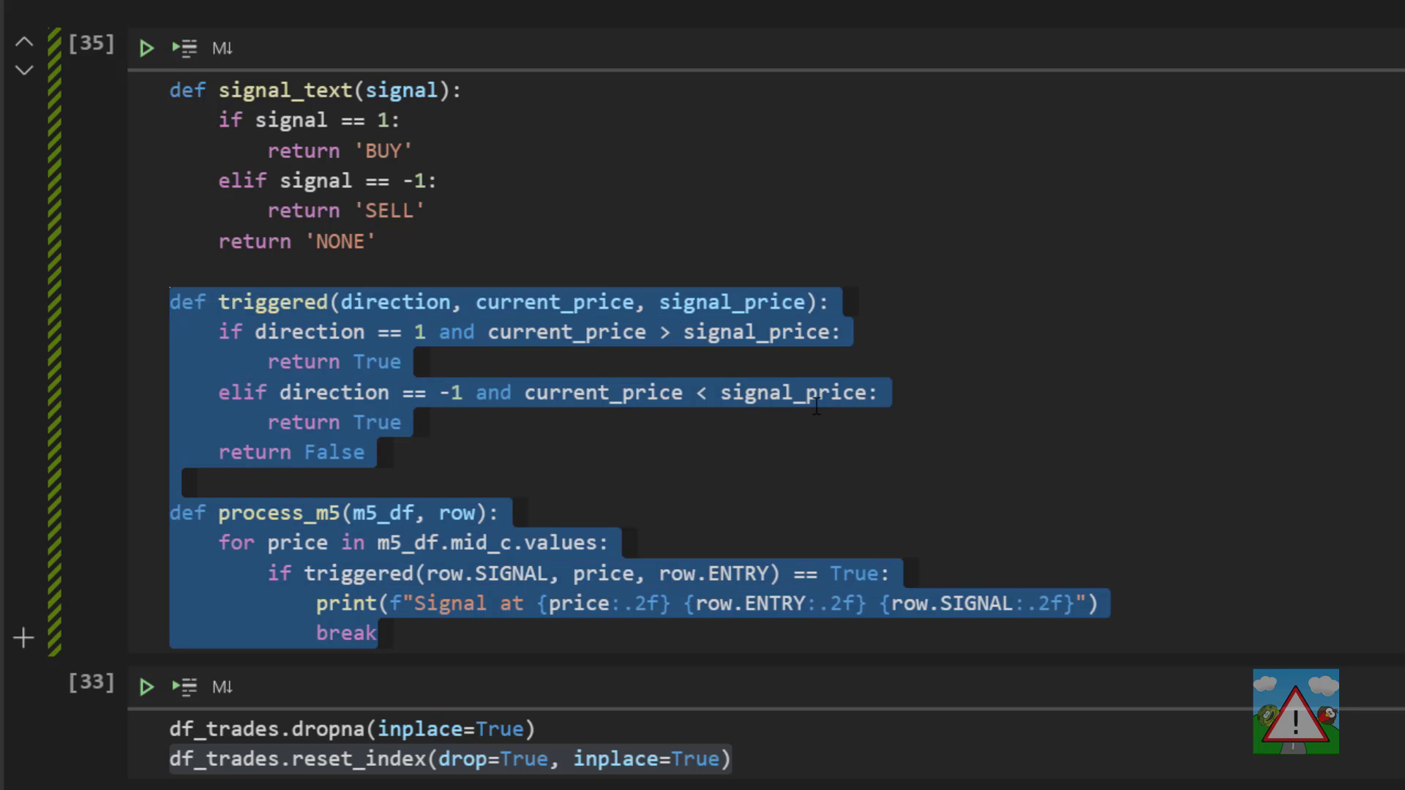
- Add process_m5(m5_data, row) after the loop's print, run it, and inspect the SELL trade output
{"action": "scroll", "scroll_direction": "down", "scroll_amount": 3}
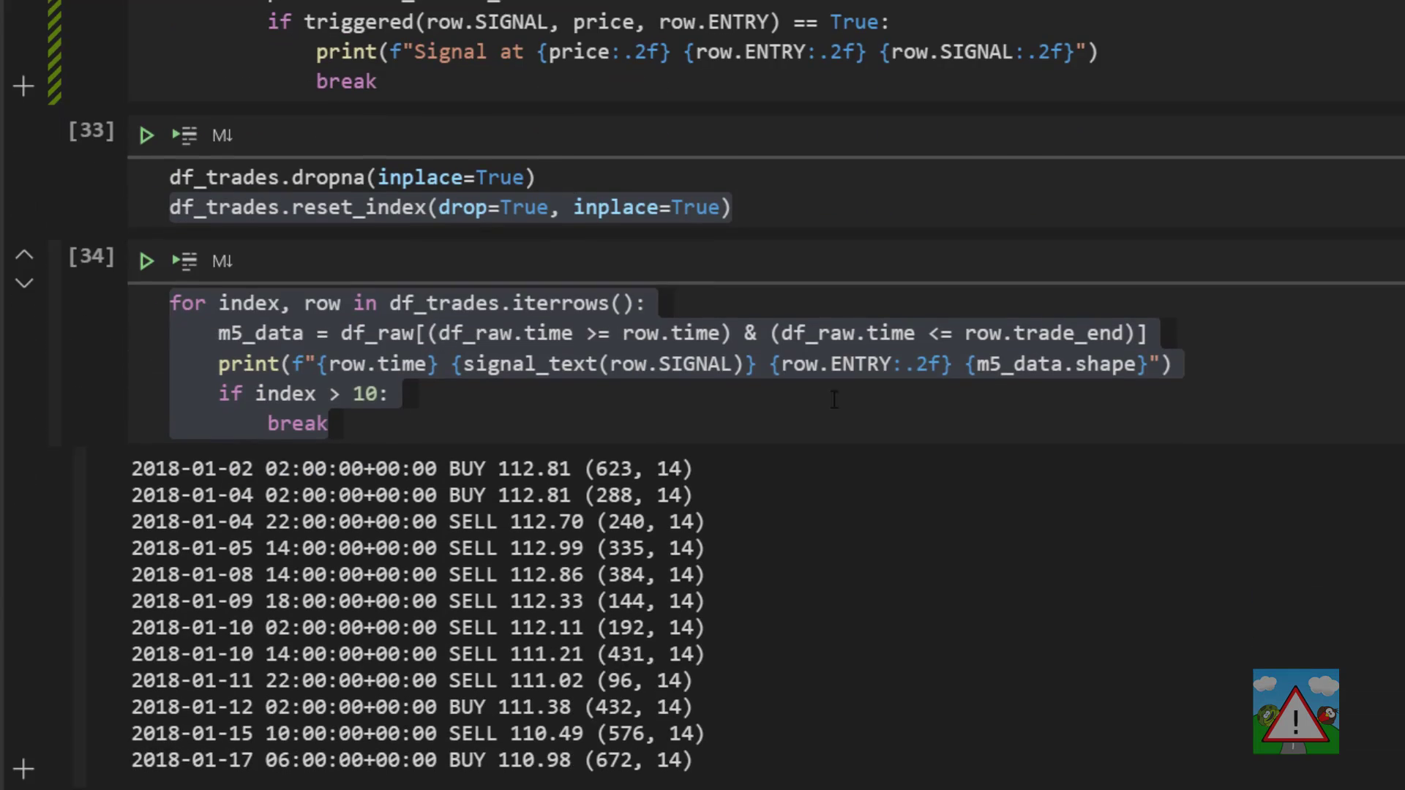
{"action": "key", "text": "Enter"}
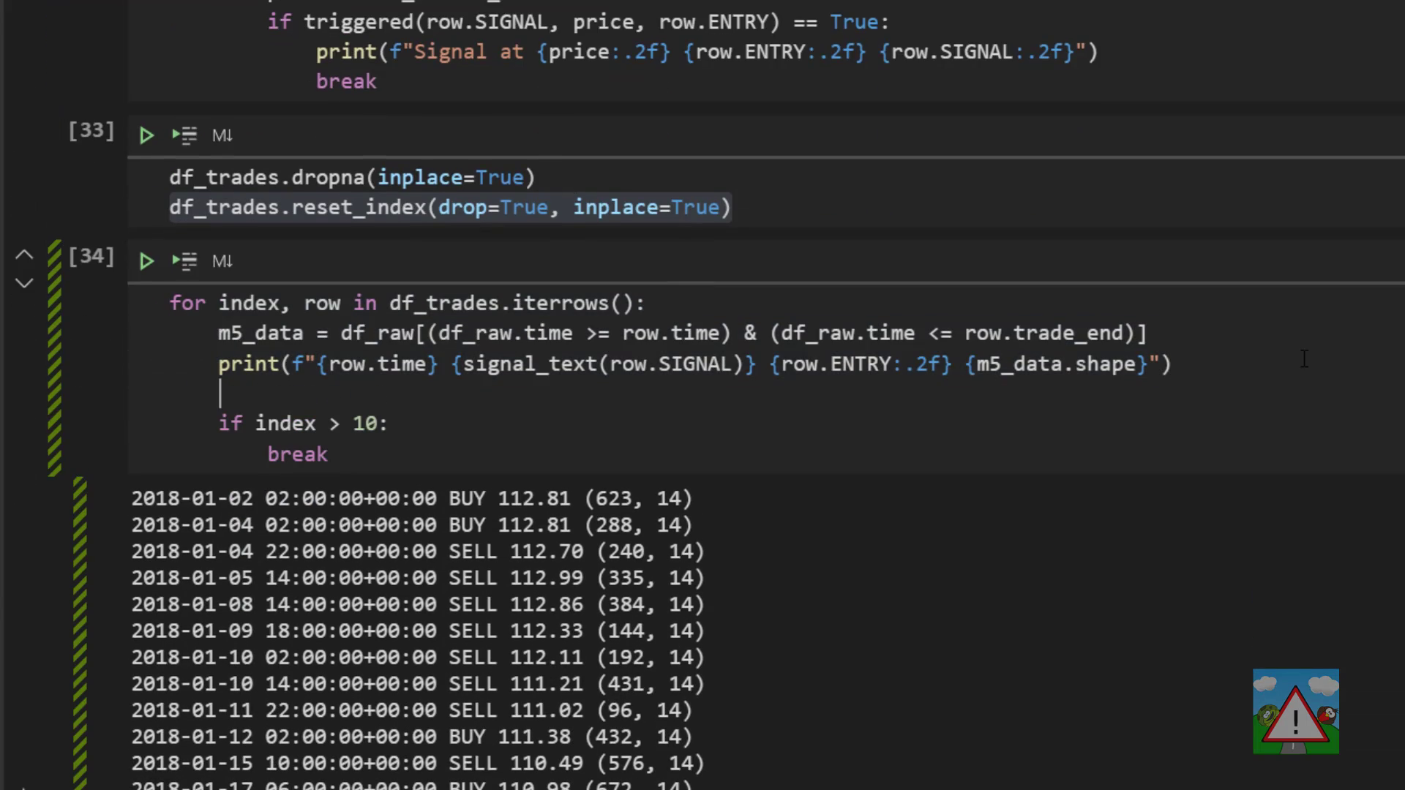
{"action": "type", "text": "process_m5(m5_data, row"}
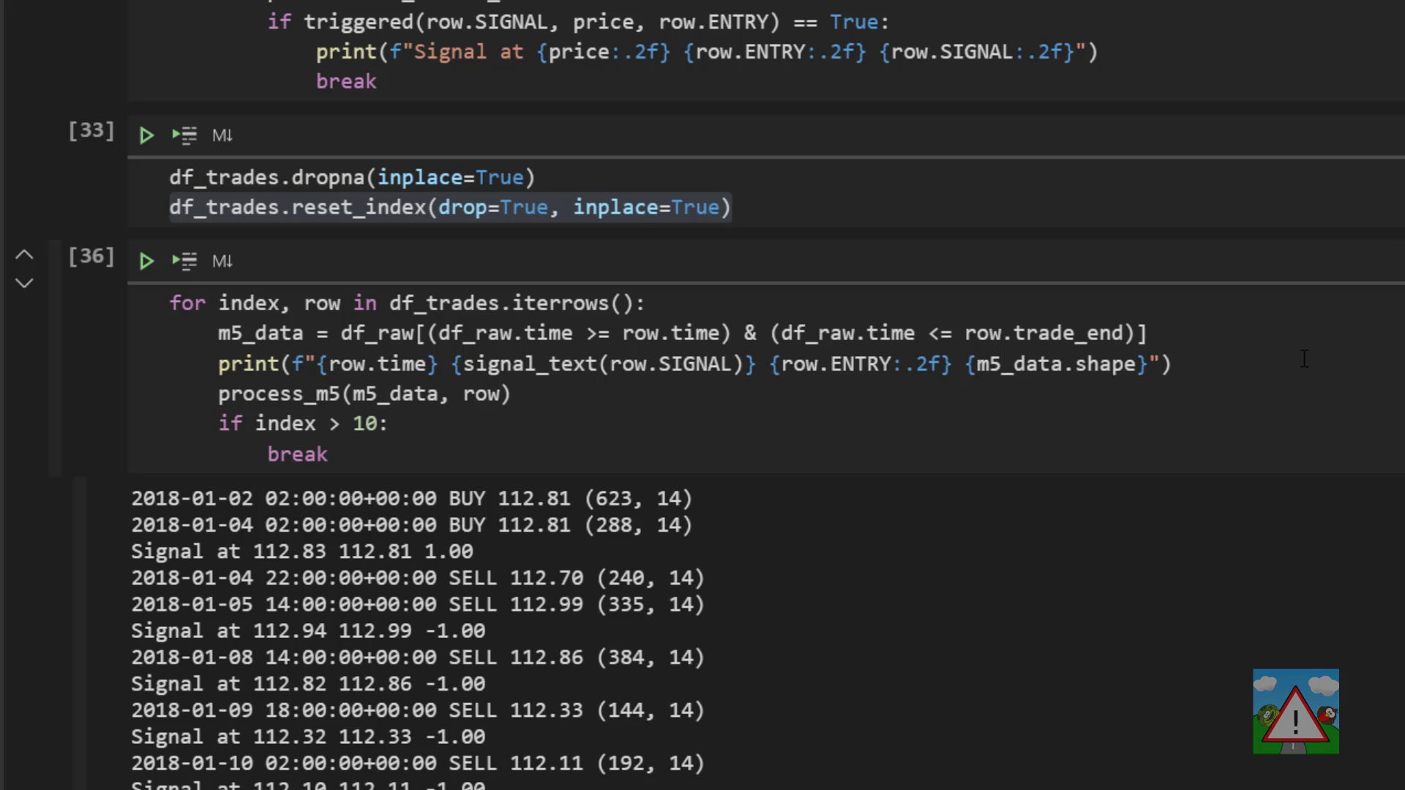
{"action": "mouse_move", "coordinate": [409, 318]}
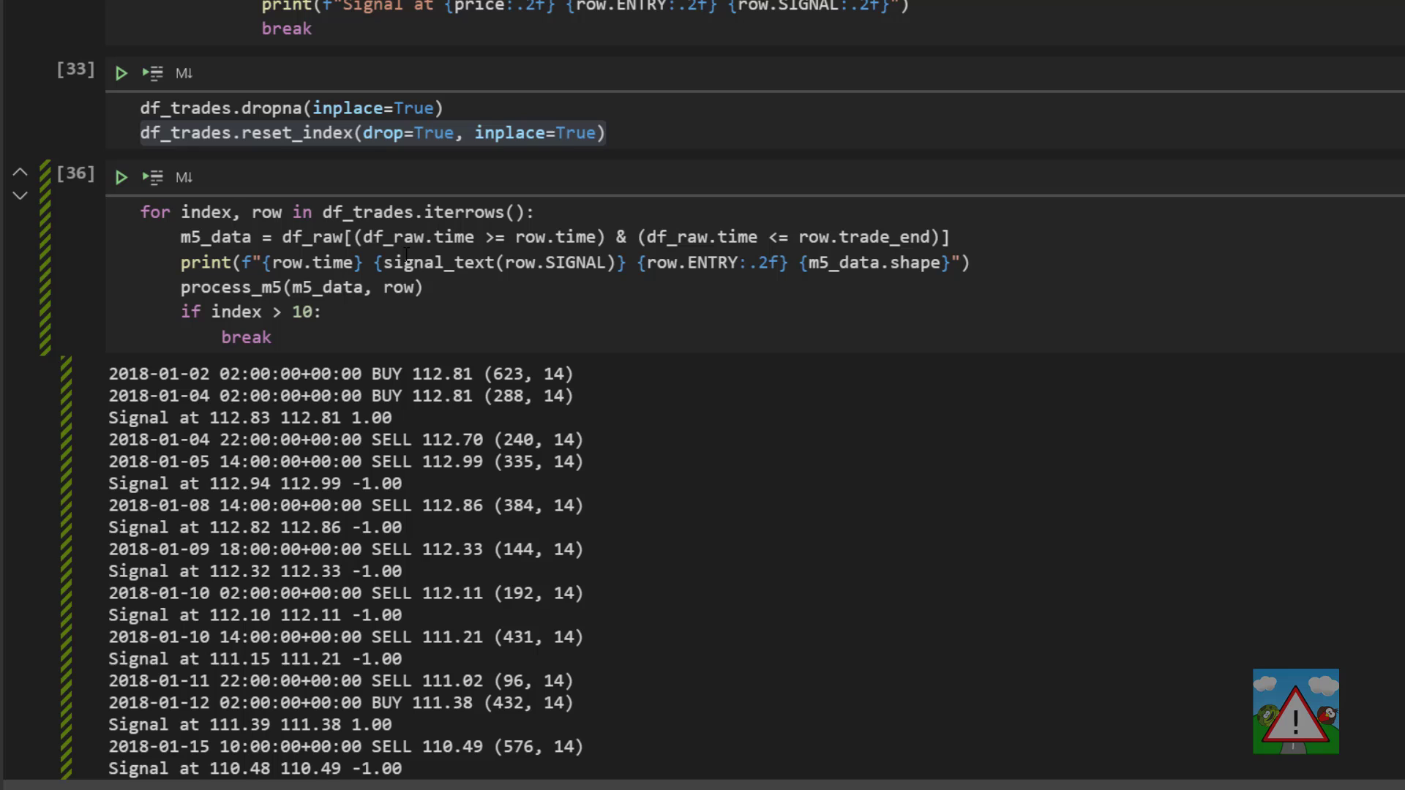
{"action": "double_click", "coordinate": [392, 439]}
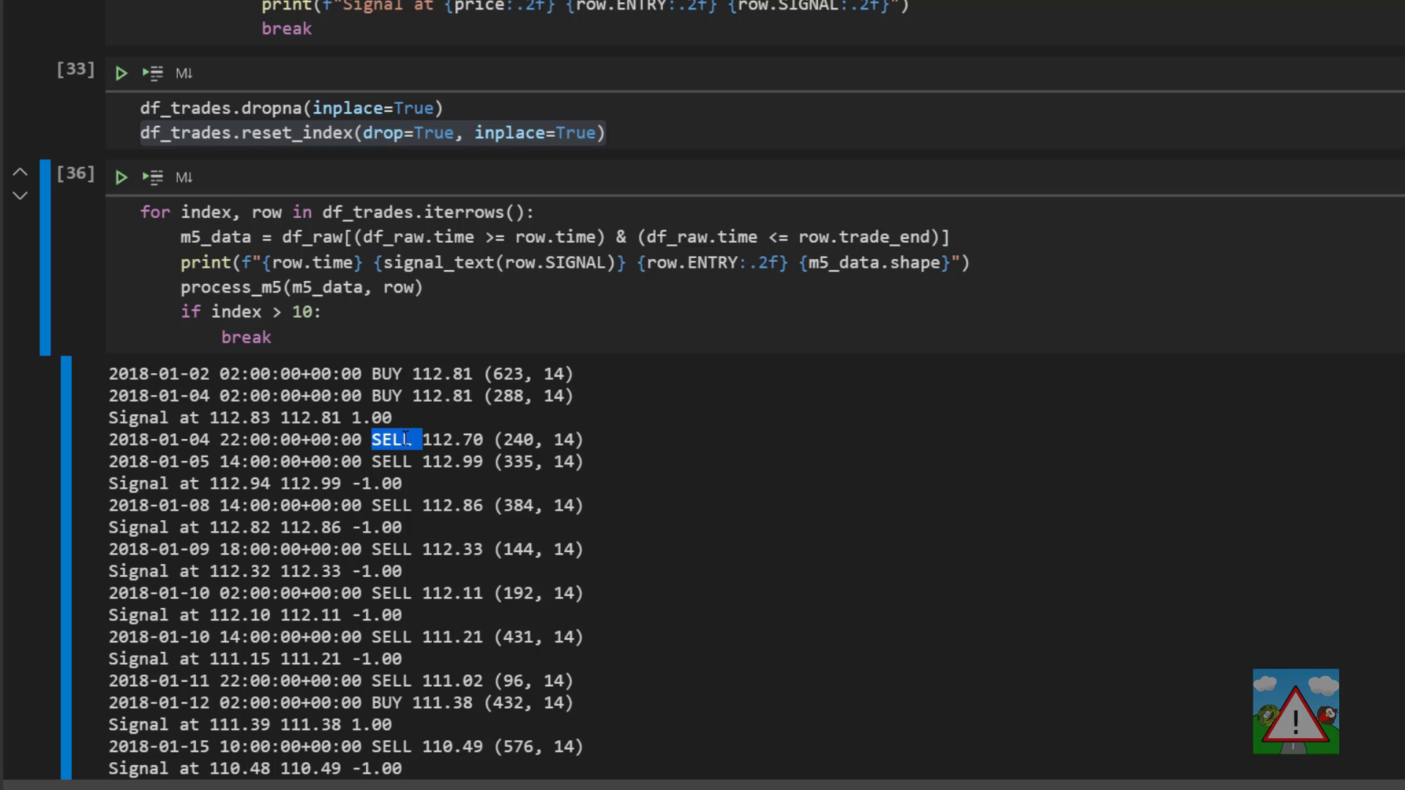